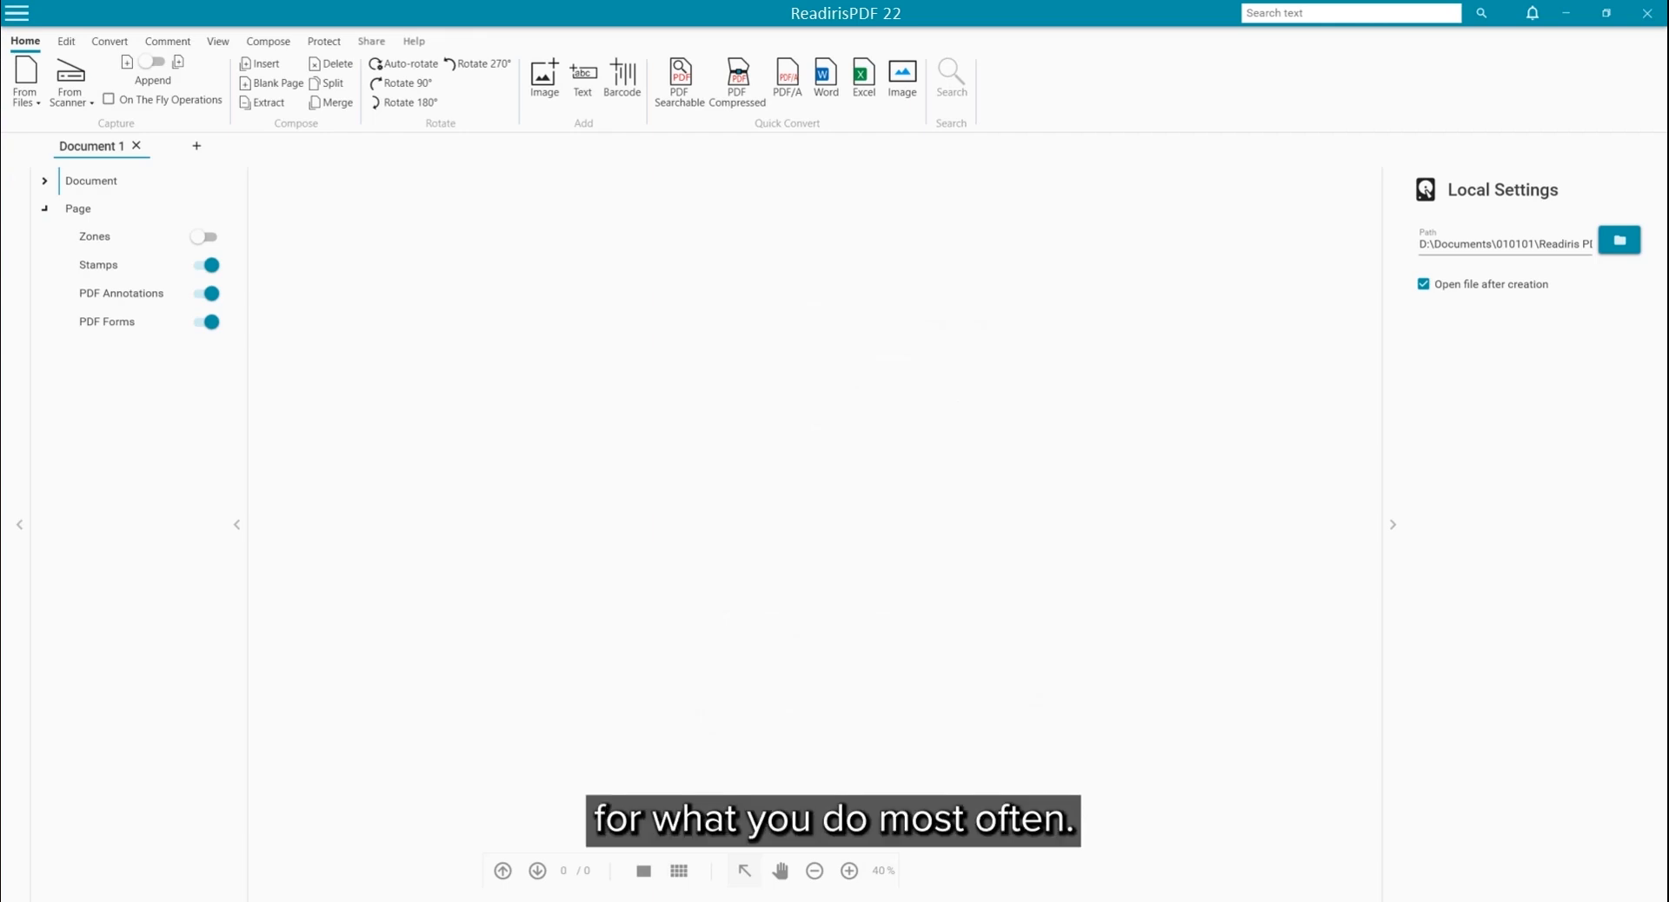
mouse_move(1187, 704)
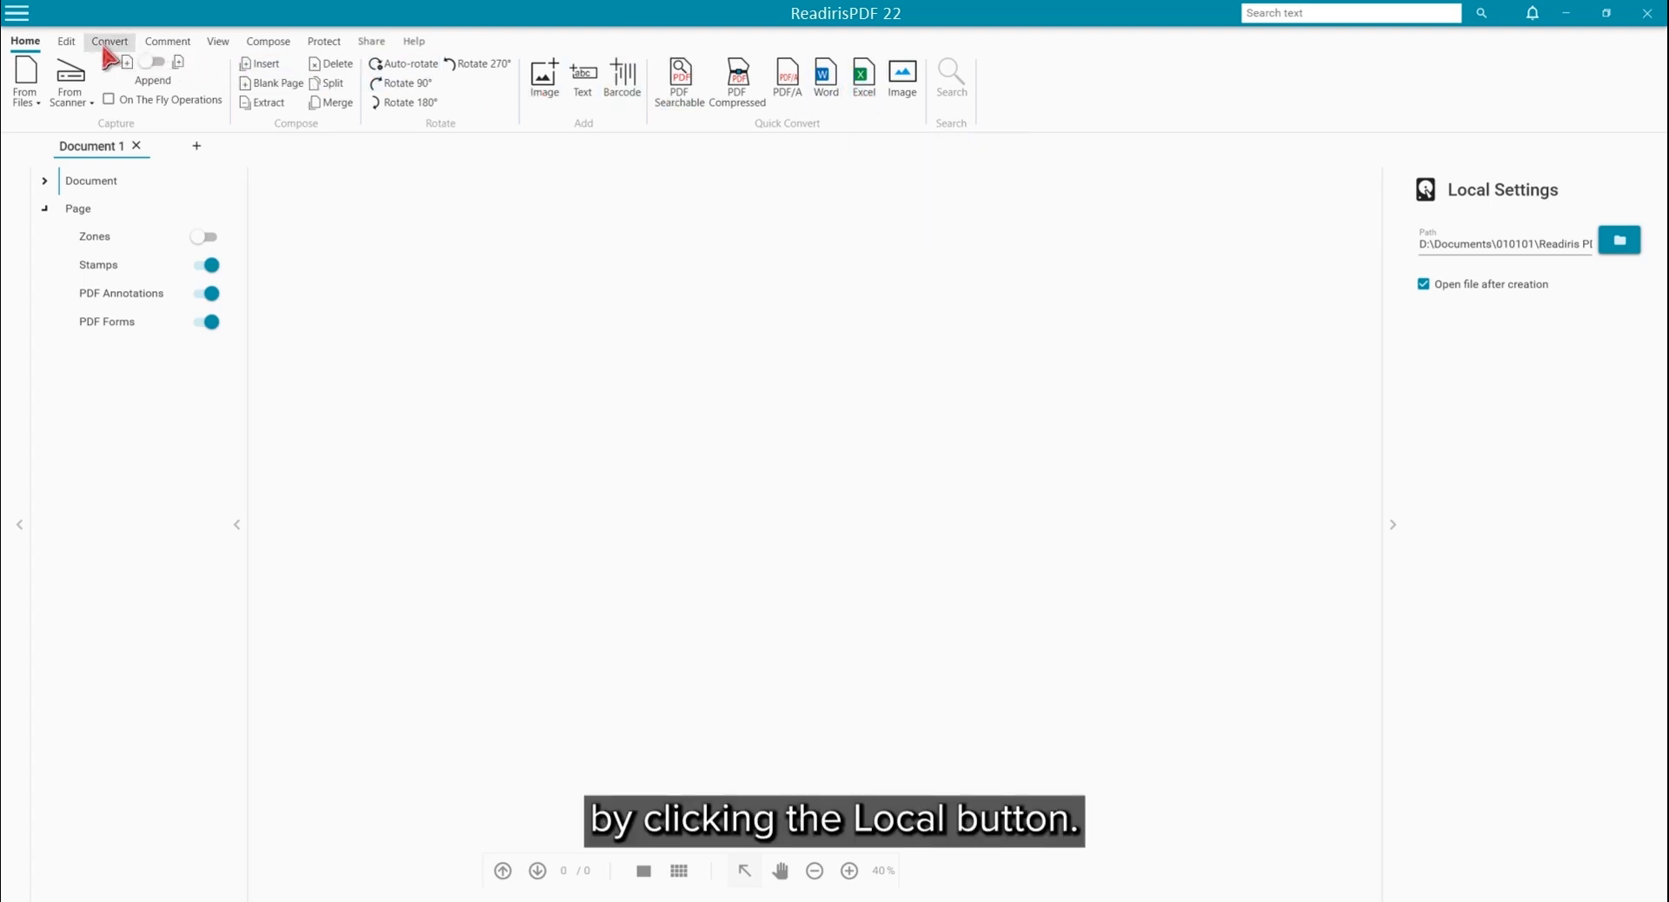
Review the Convert settings and browse the local save folder, leaving the path unchanged
click(108, 40)
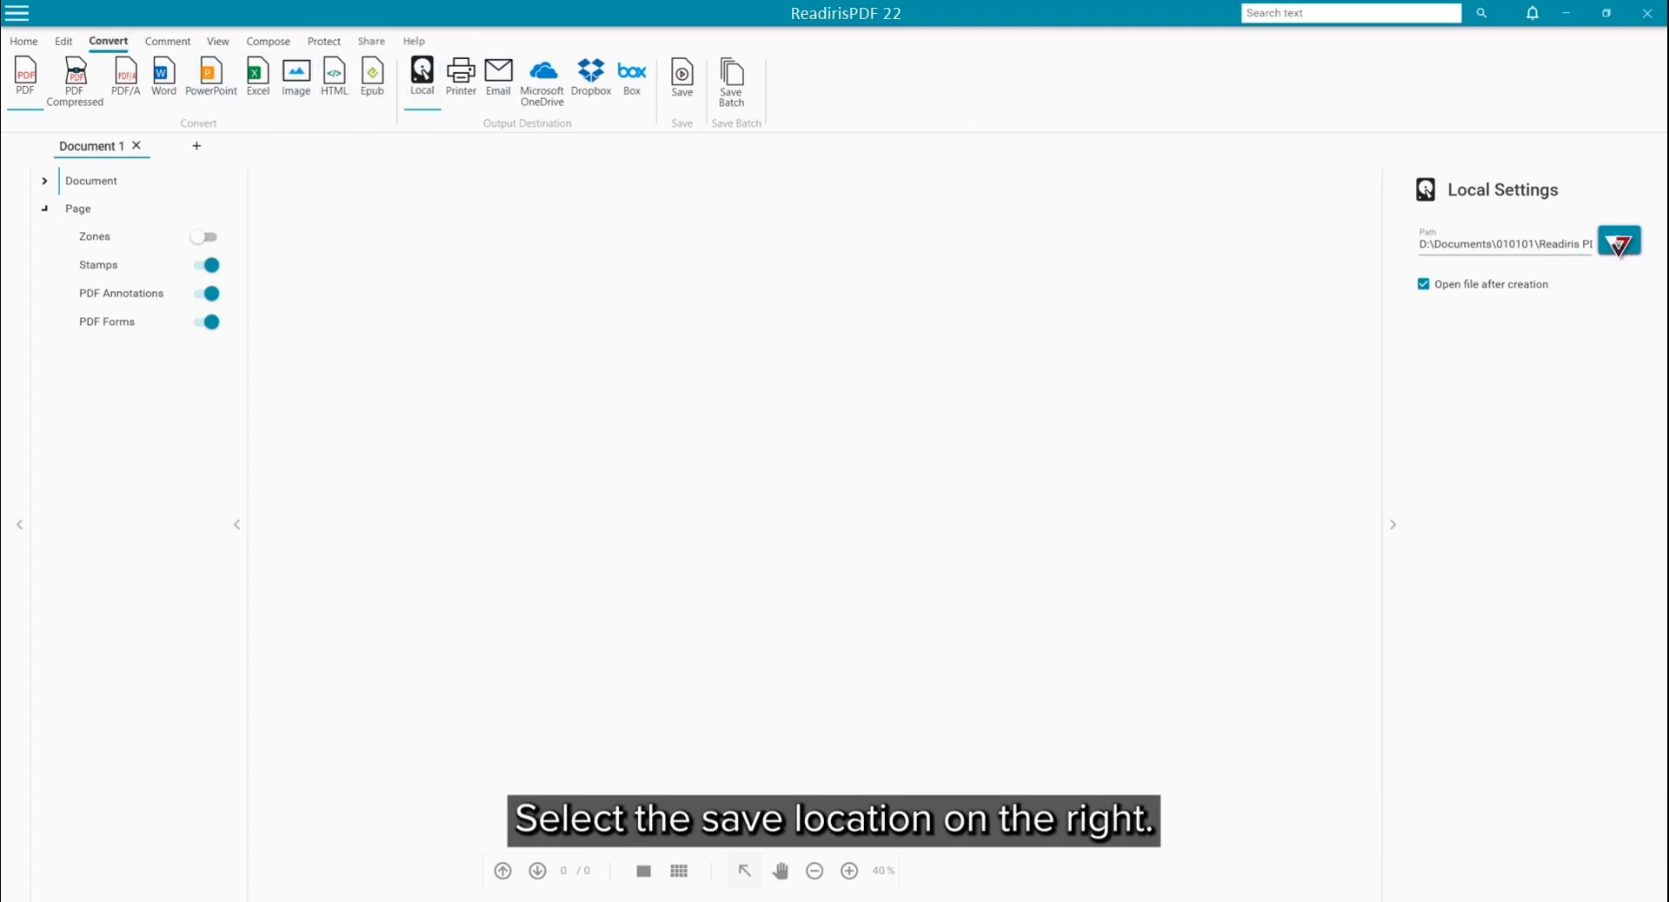
click(1618, 242)
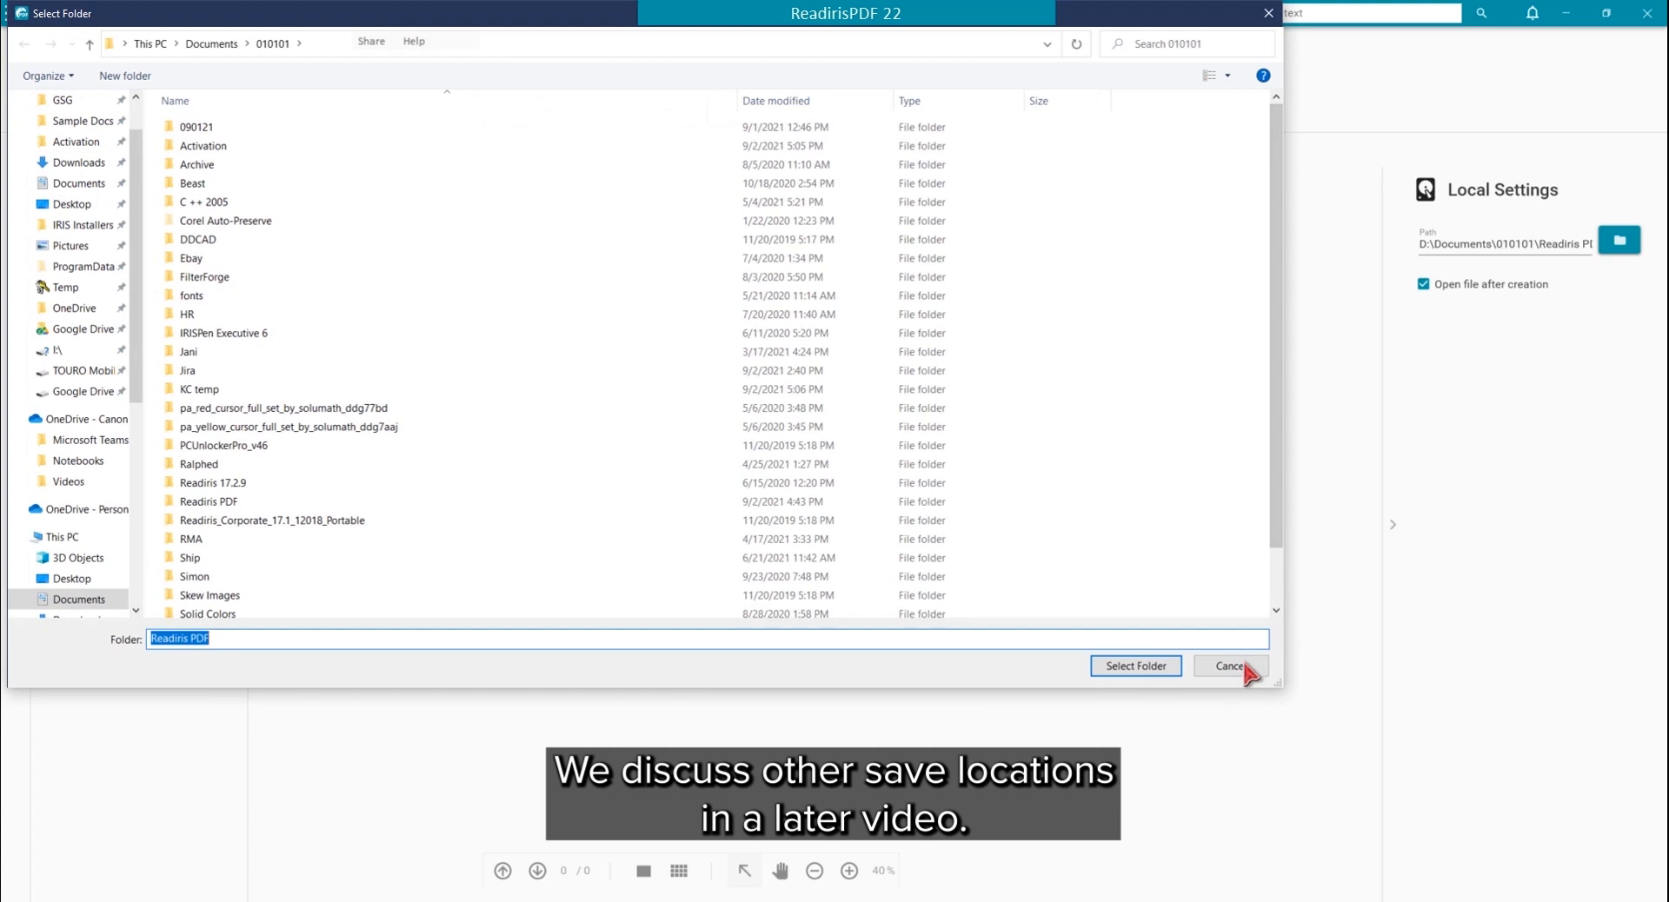
click(1229, 666)
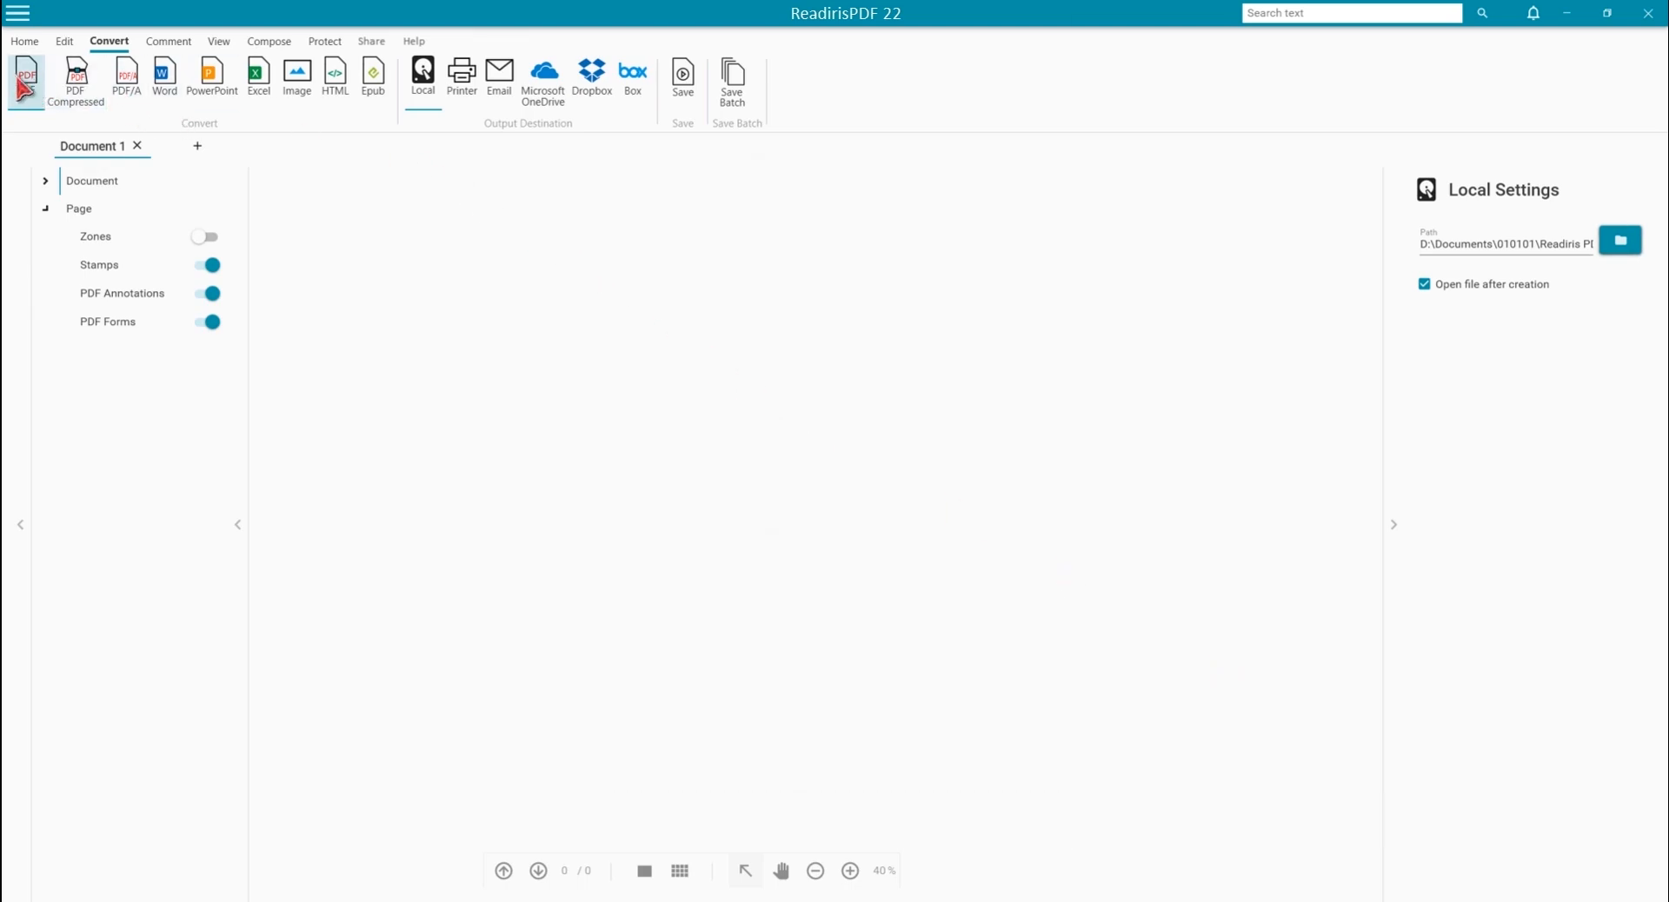
Choose PDF as the output format, kept as PDF Searchable at version PDF 1.7
click(26, 80)
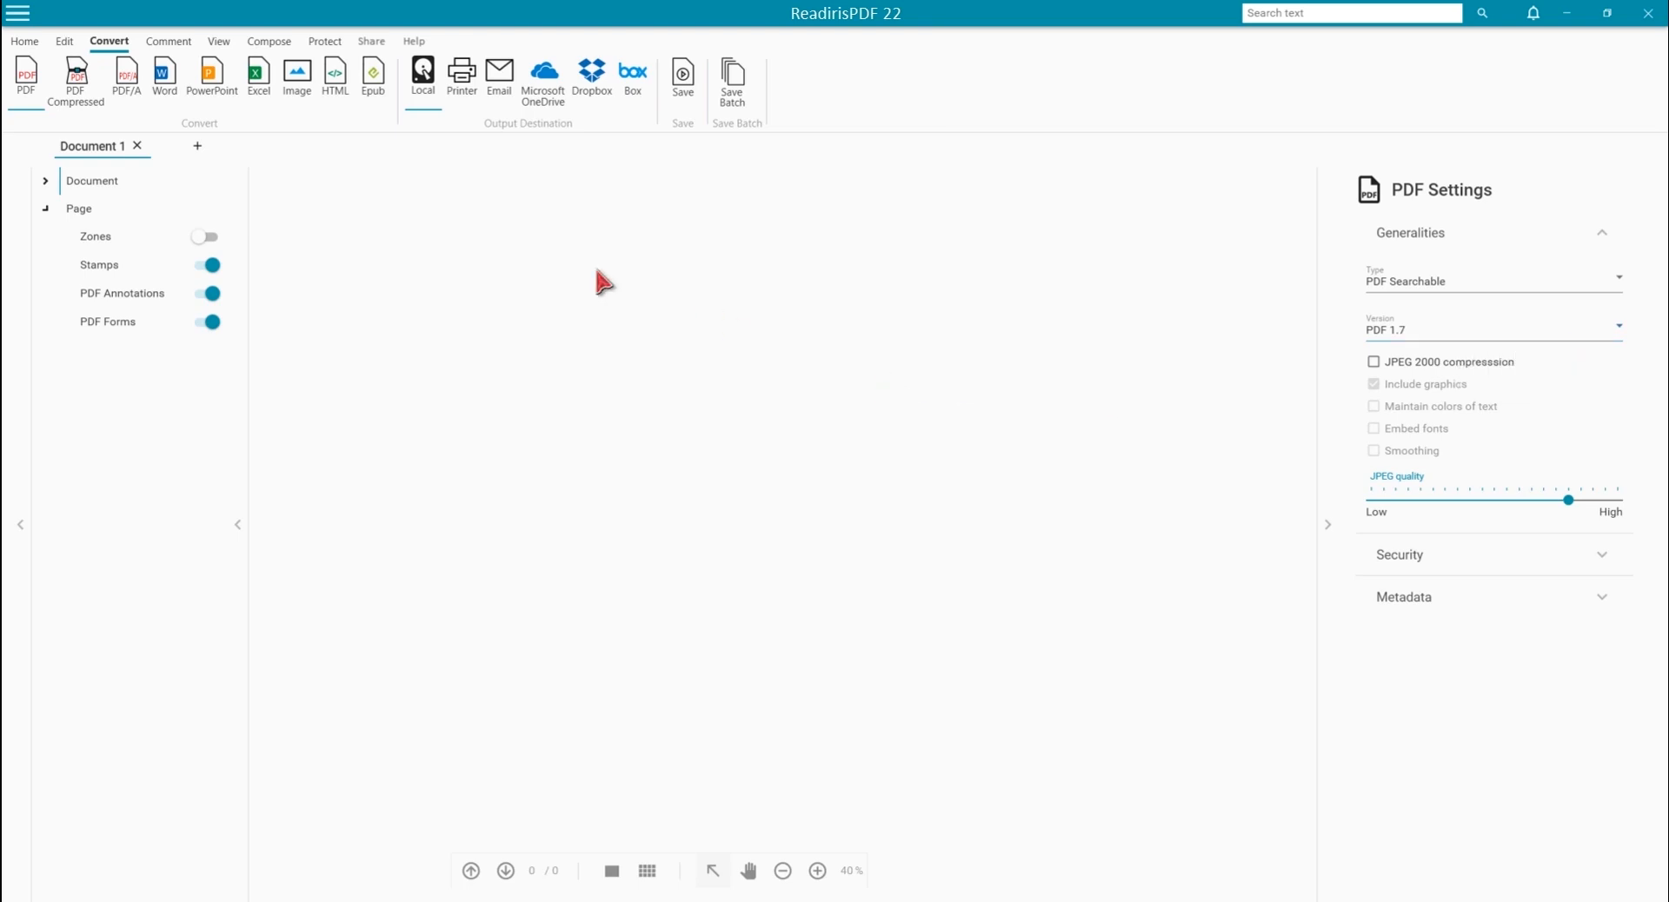
click(25, 40)
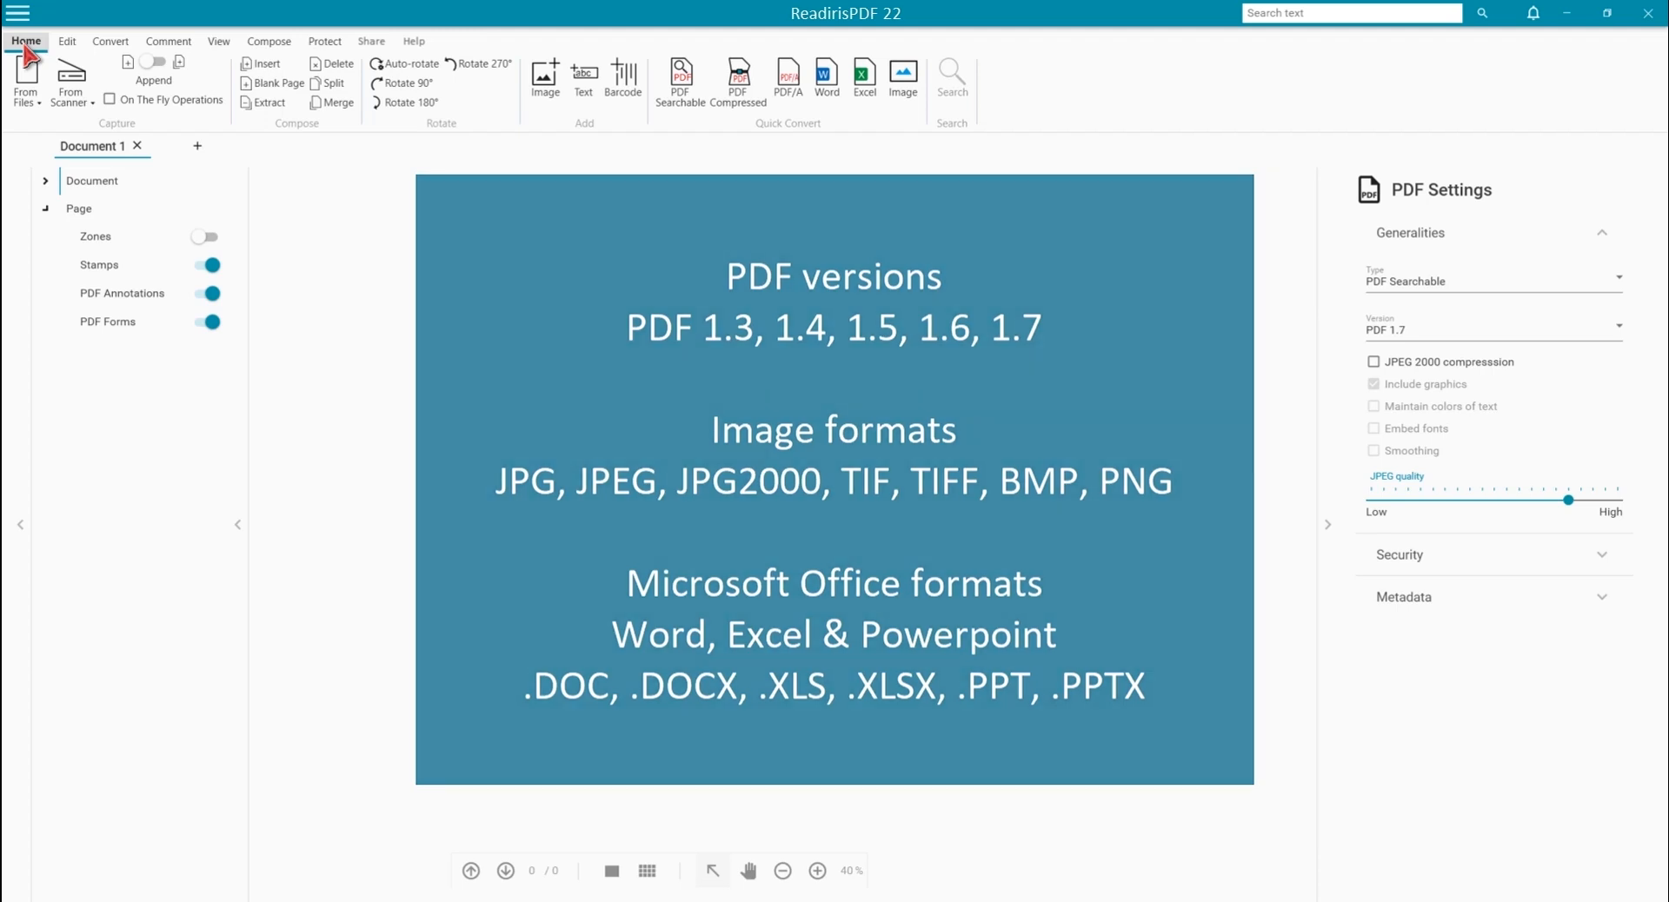
Import the Distance Learning PowerPoint from disk into Document 1 via From Files
click(24, 75)
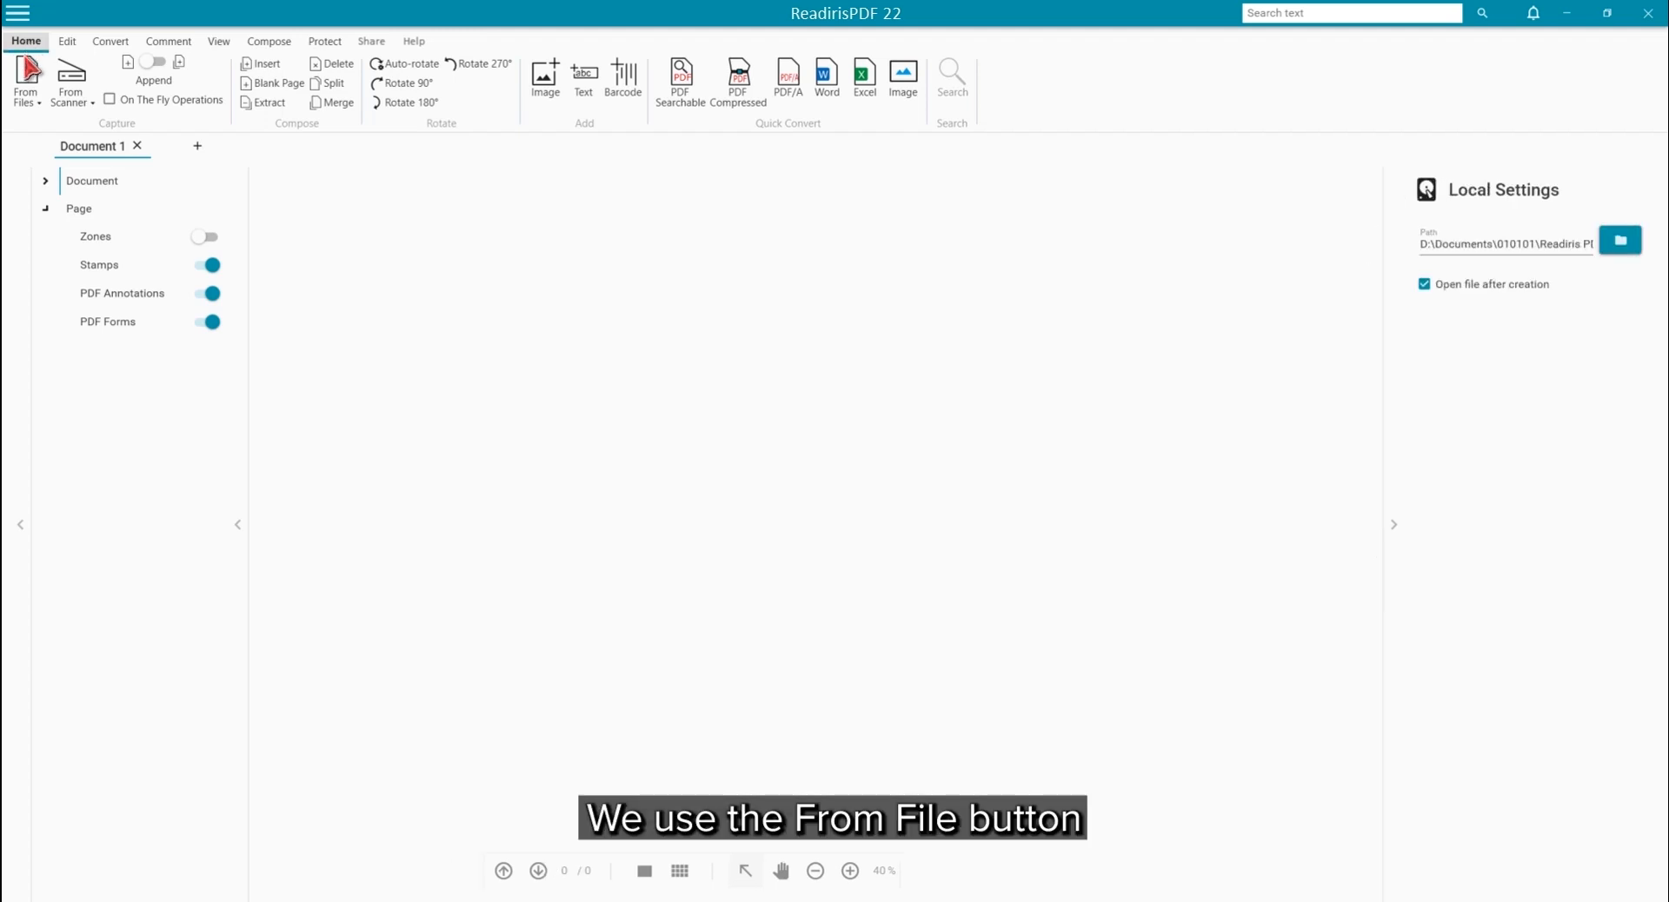
click(25, 80)
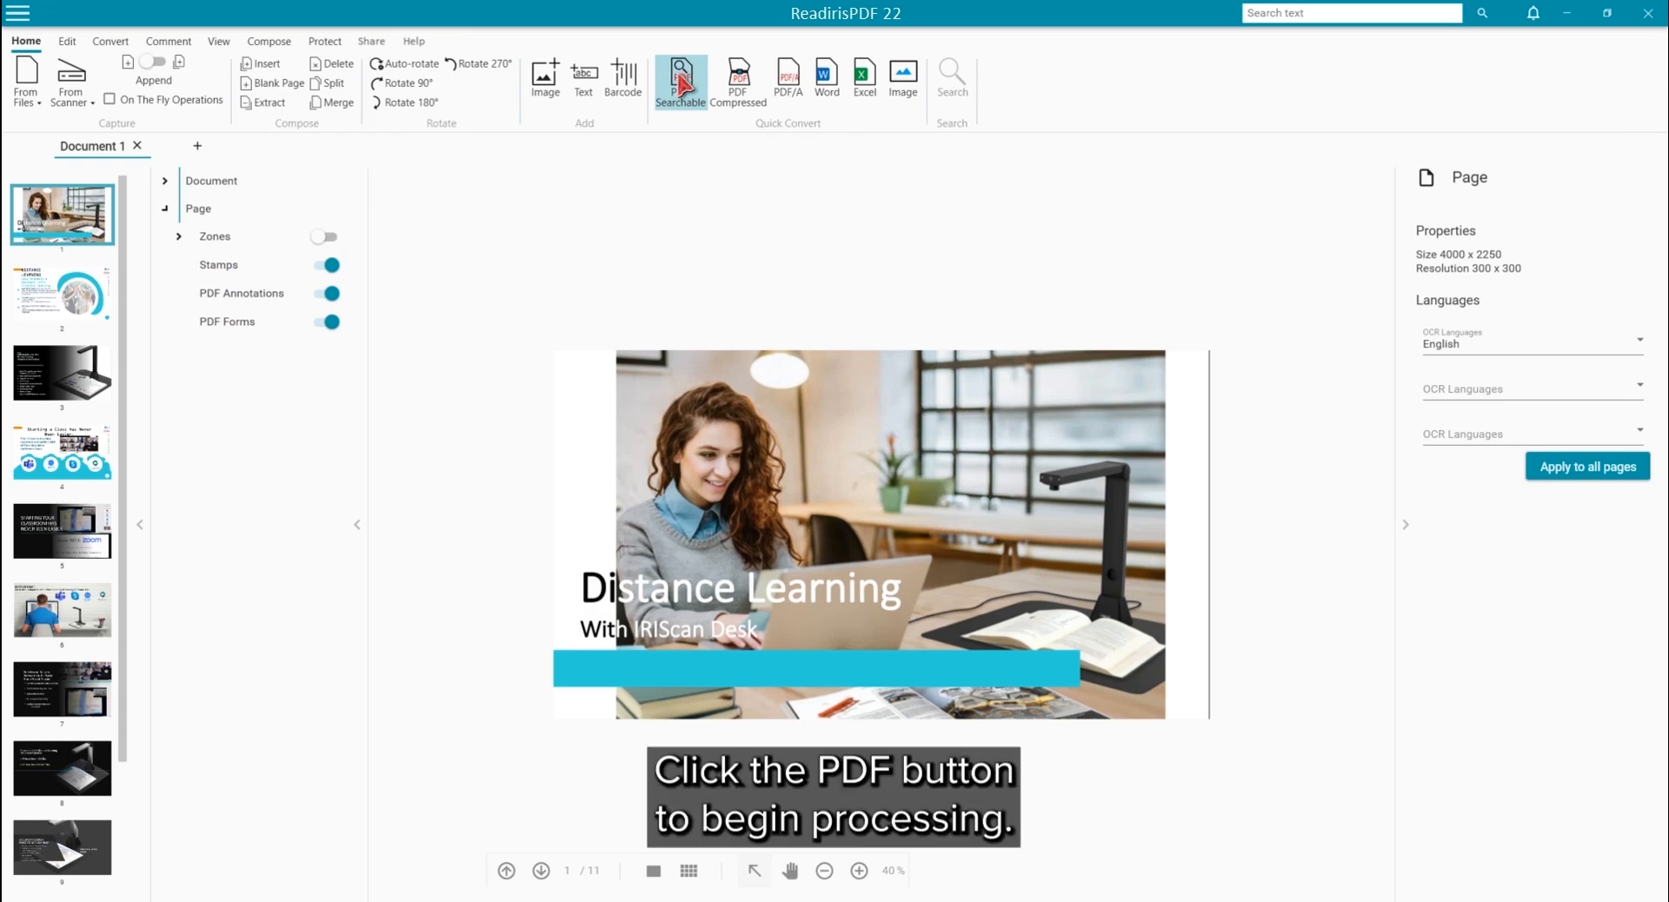
Convert to a searchable PDF named 'Distance learning', overwriting the existing file
click(680, 79)
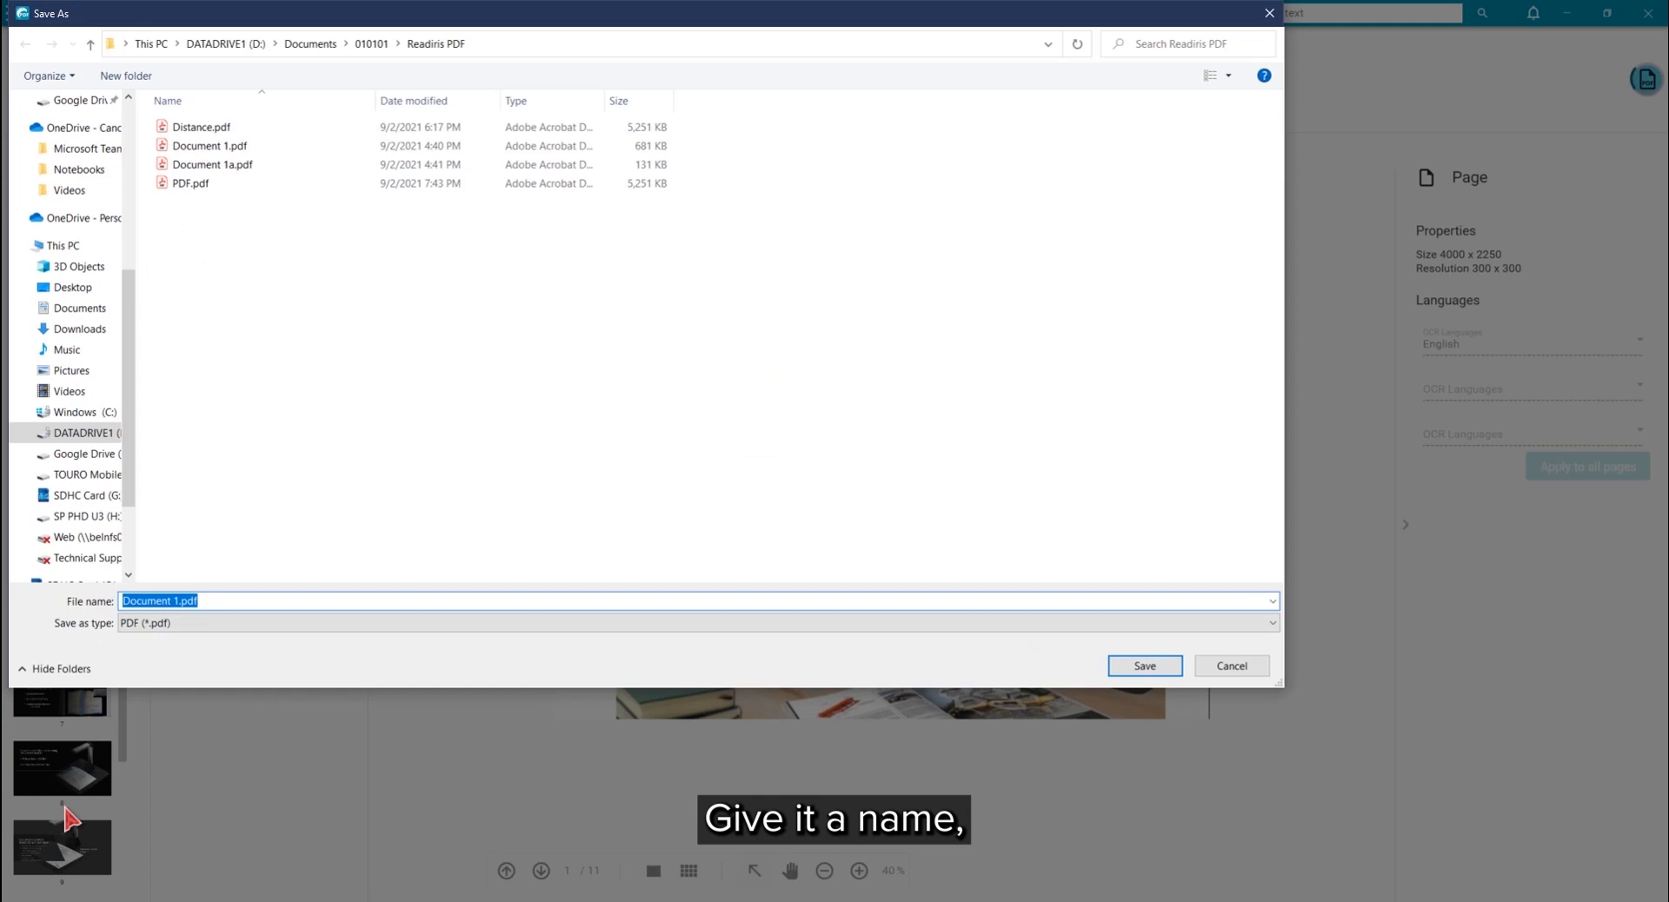
text(Distance learning)
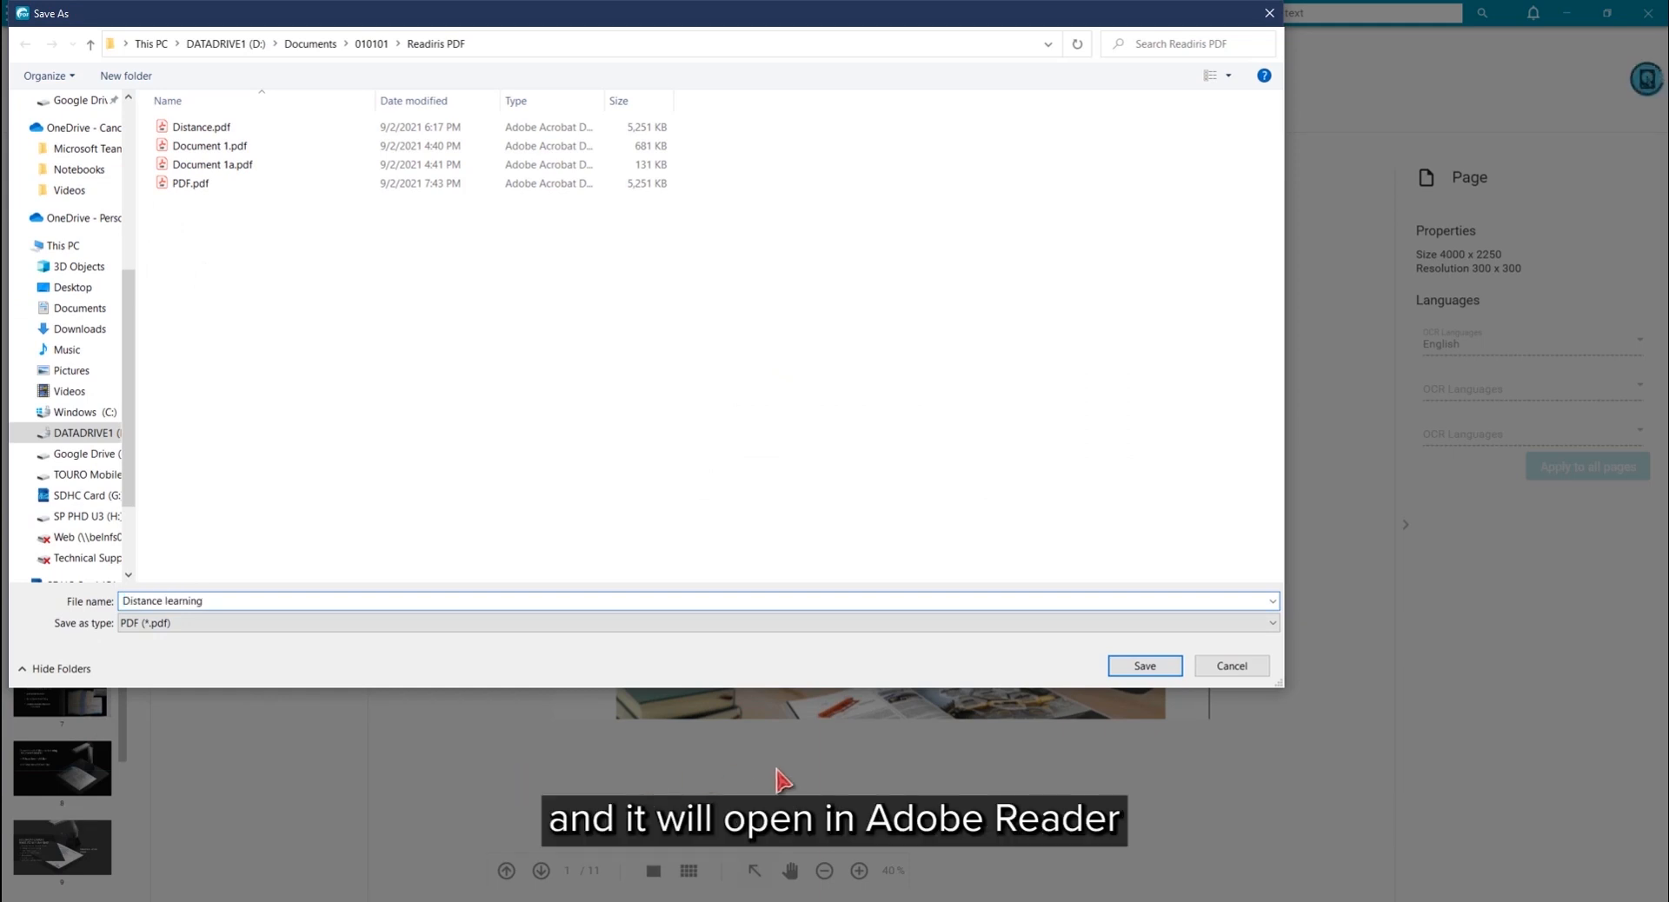
click(1144, 666)
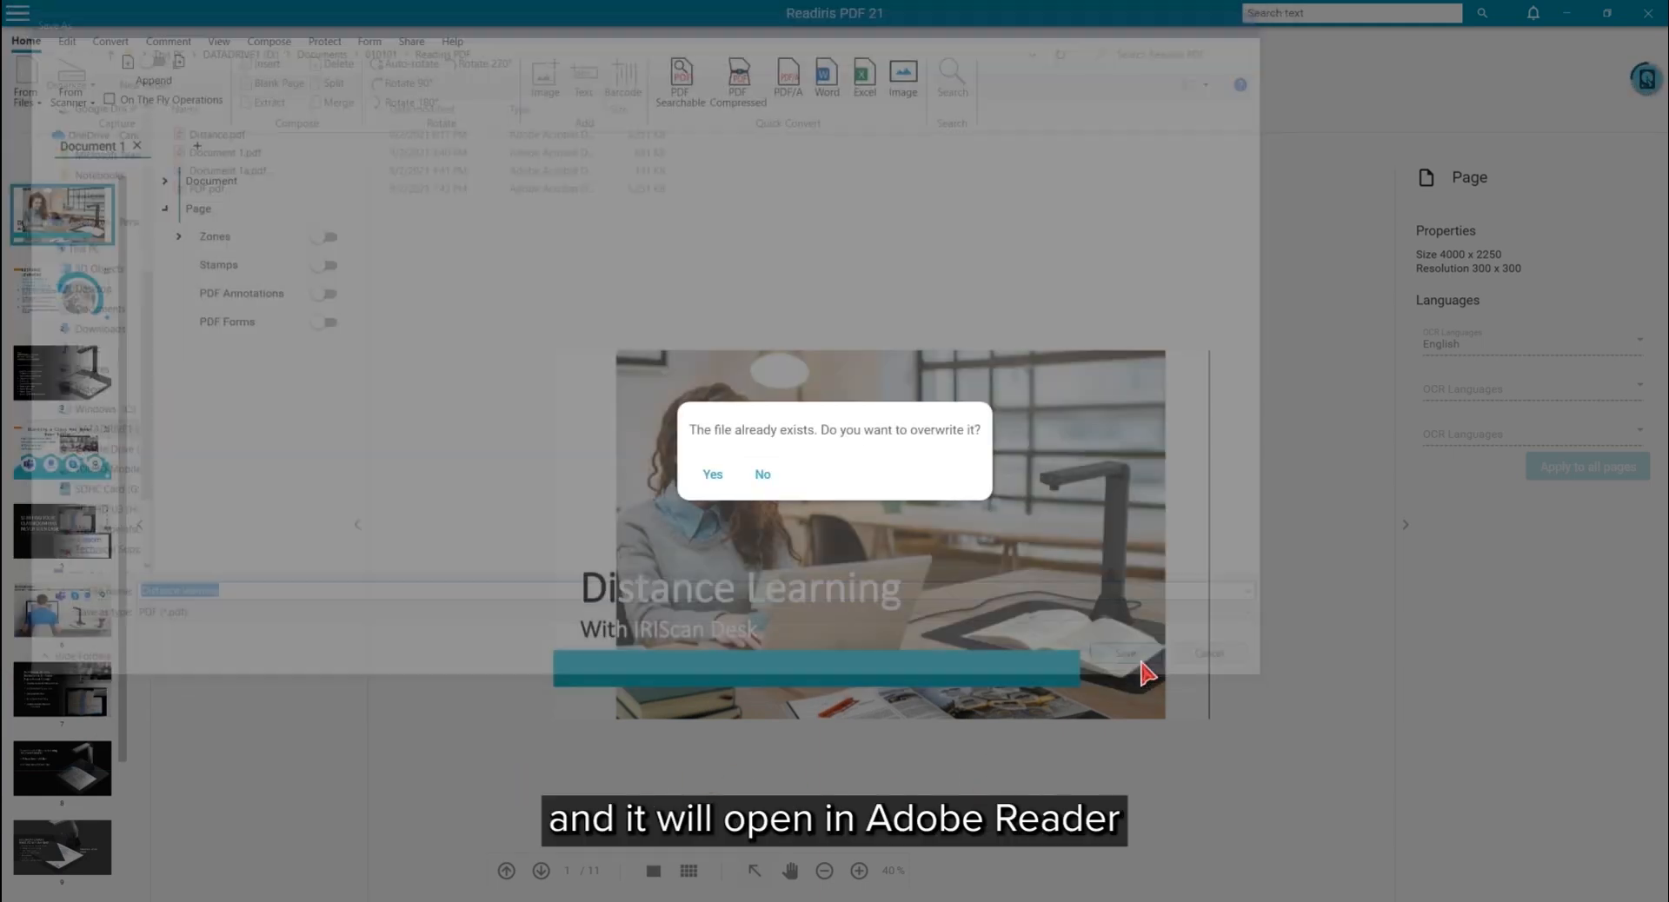
click(711, 473)
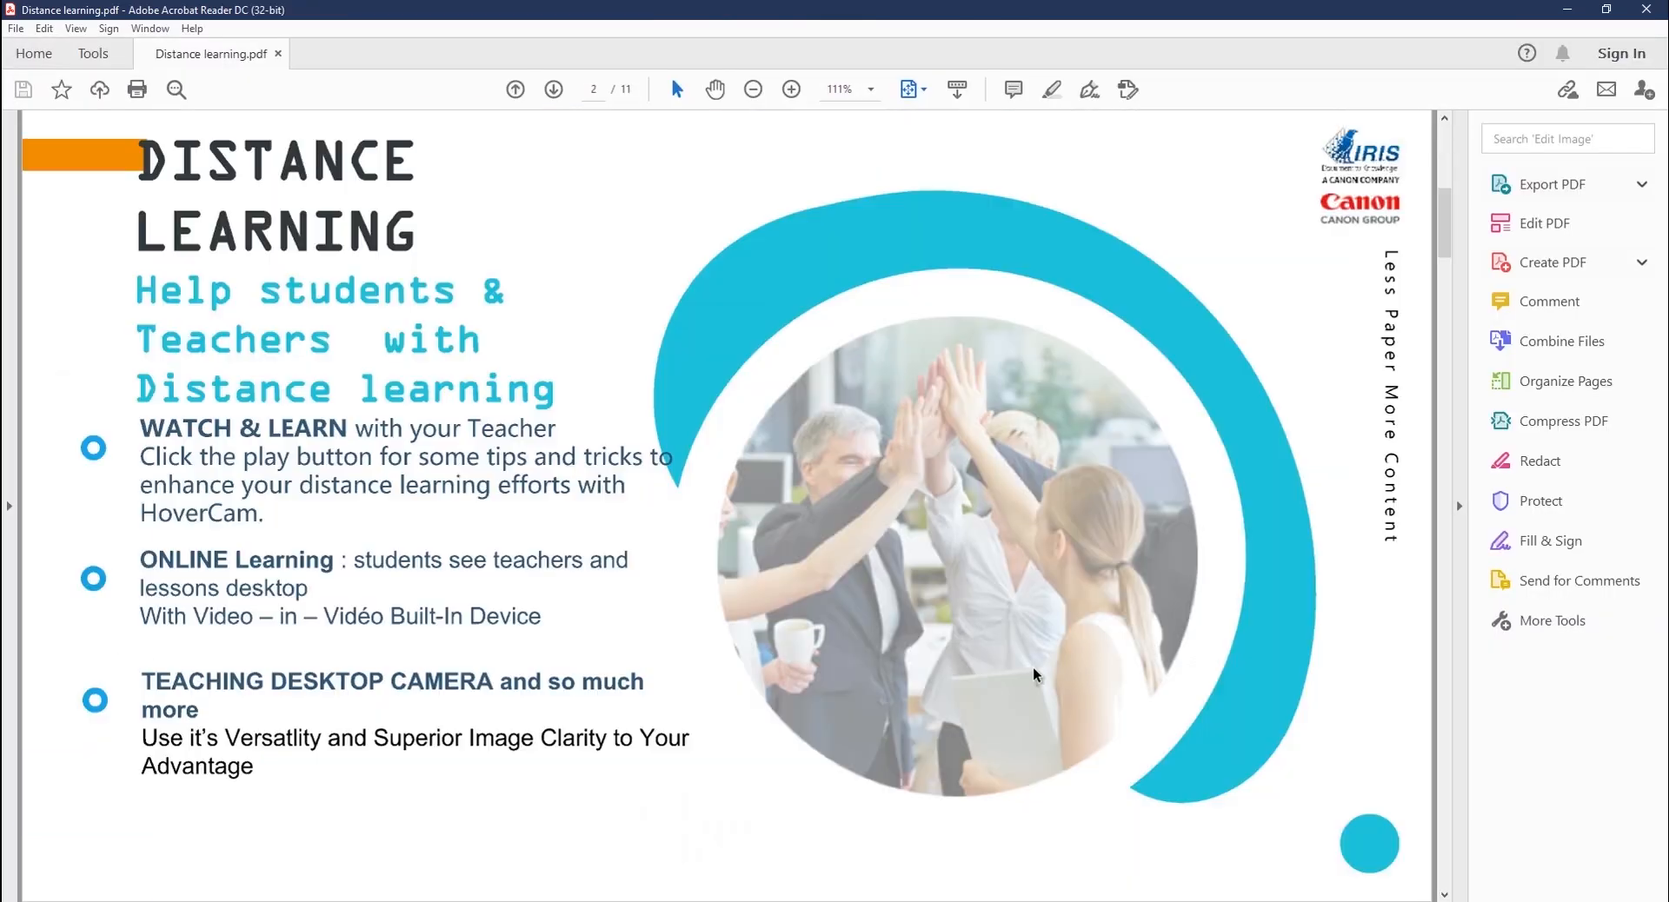
mouse_move(904, 647)
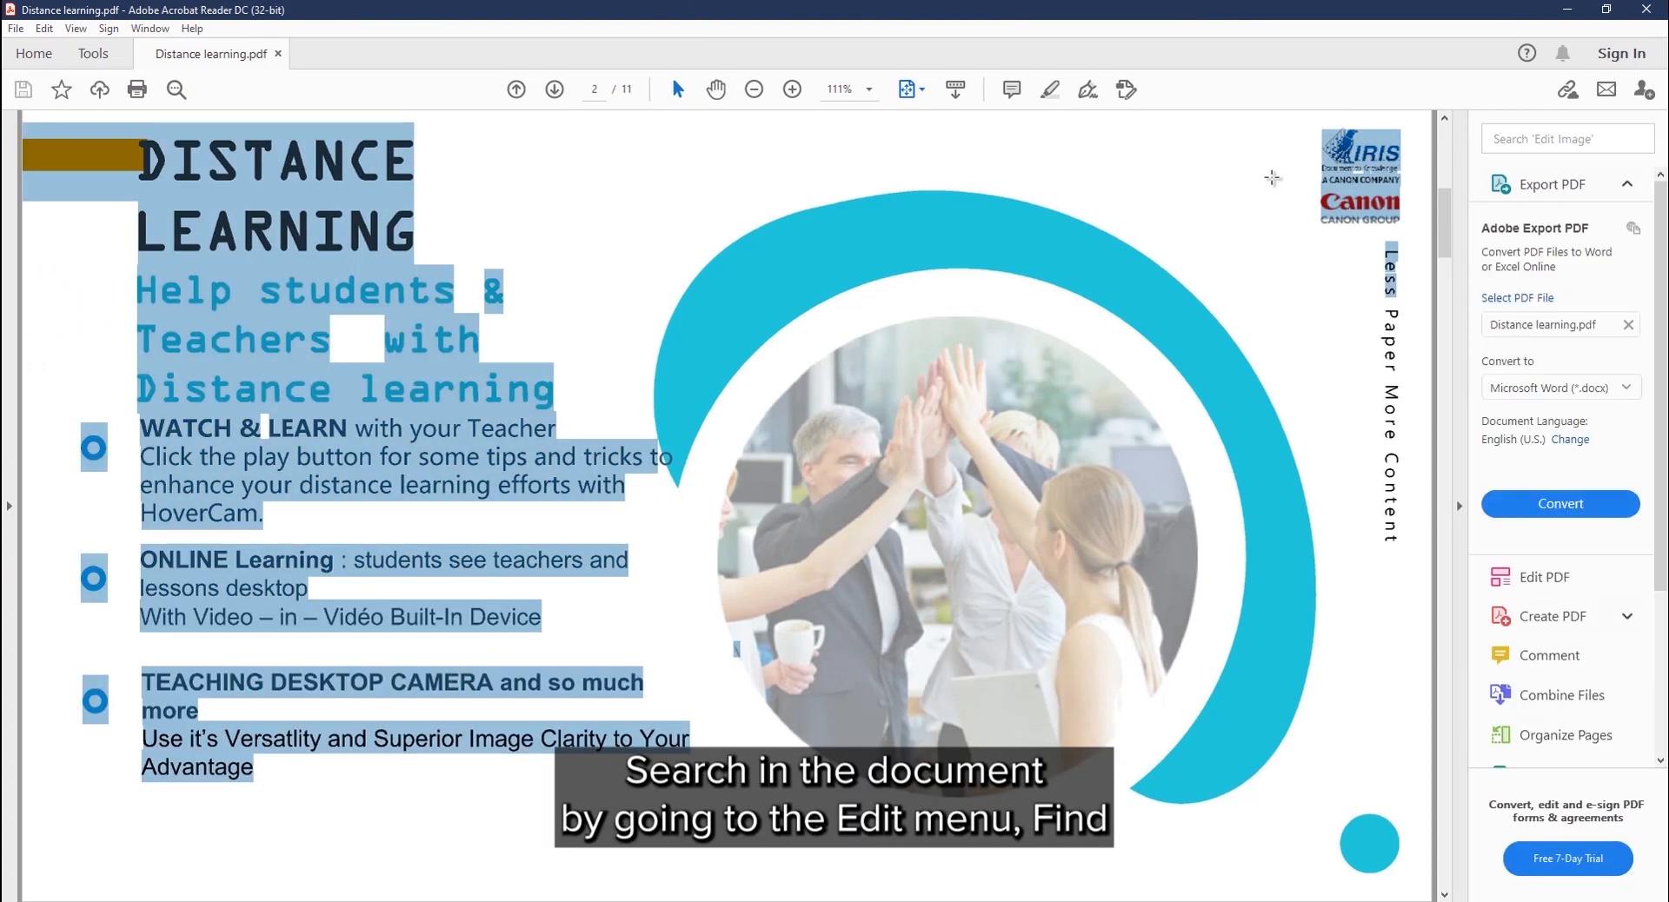
Search the PDF for 'Distance' and step through the next three of its matches
key(ctrl+f)
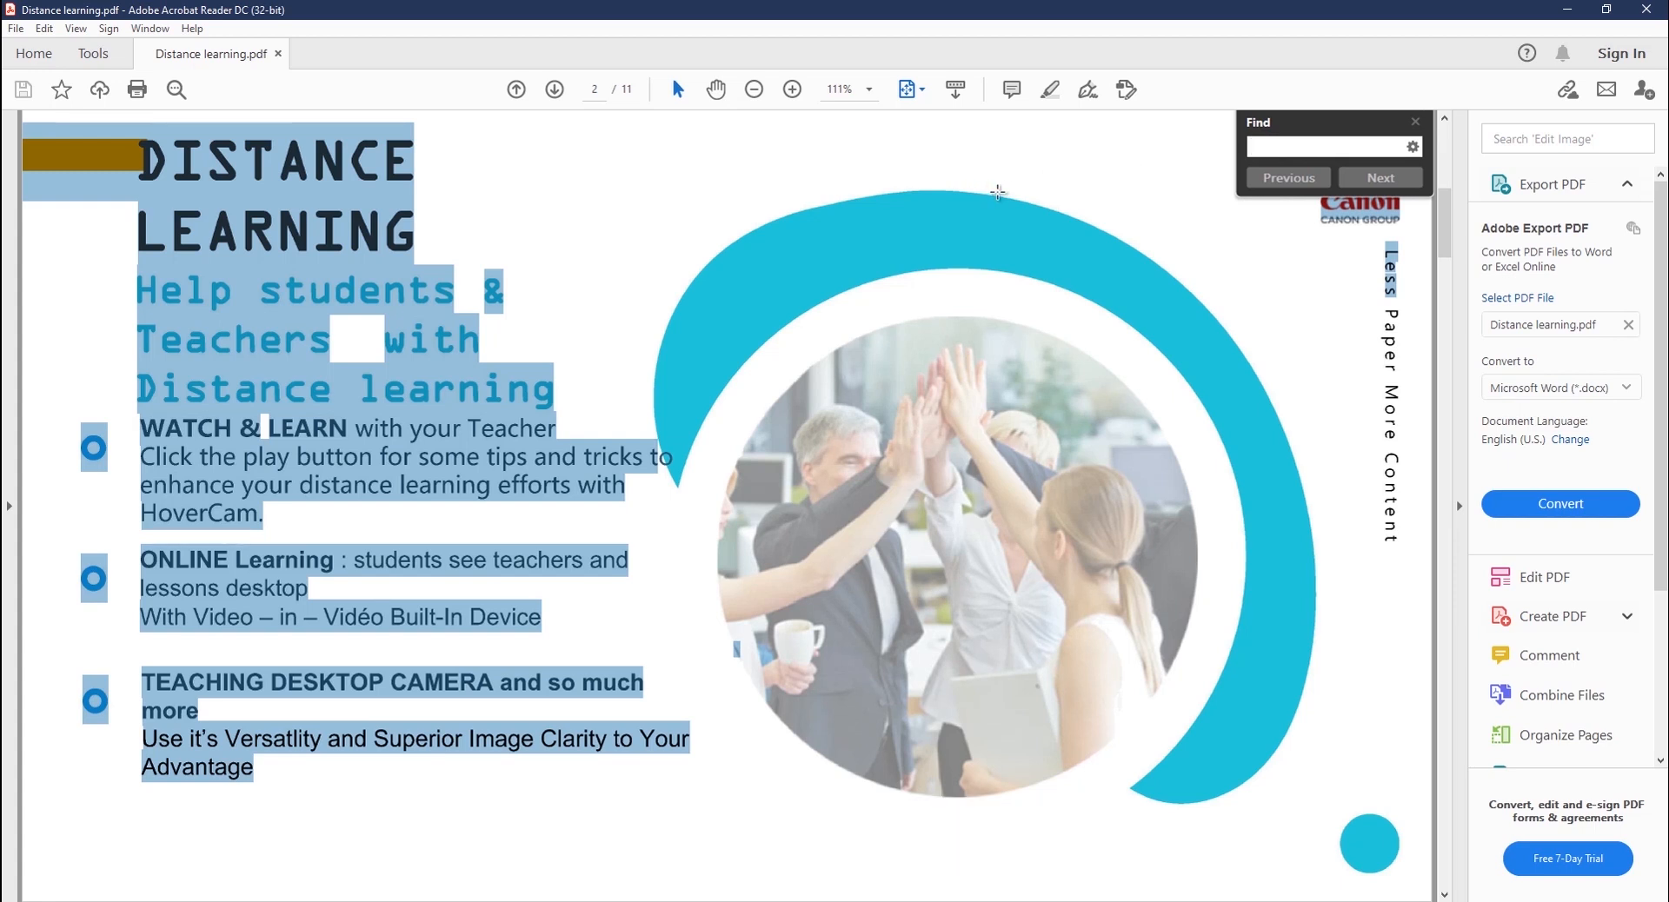
text(D)
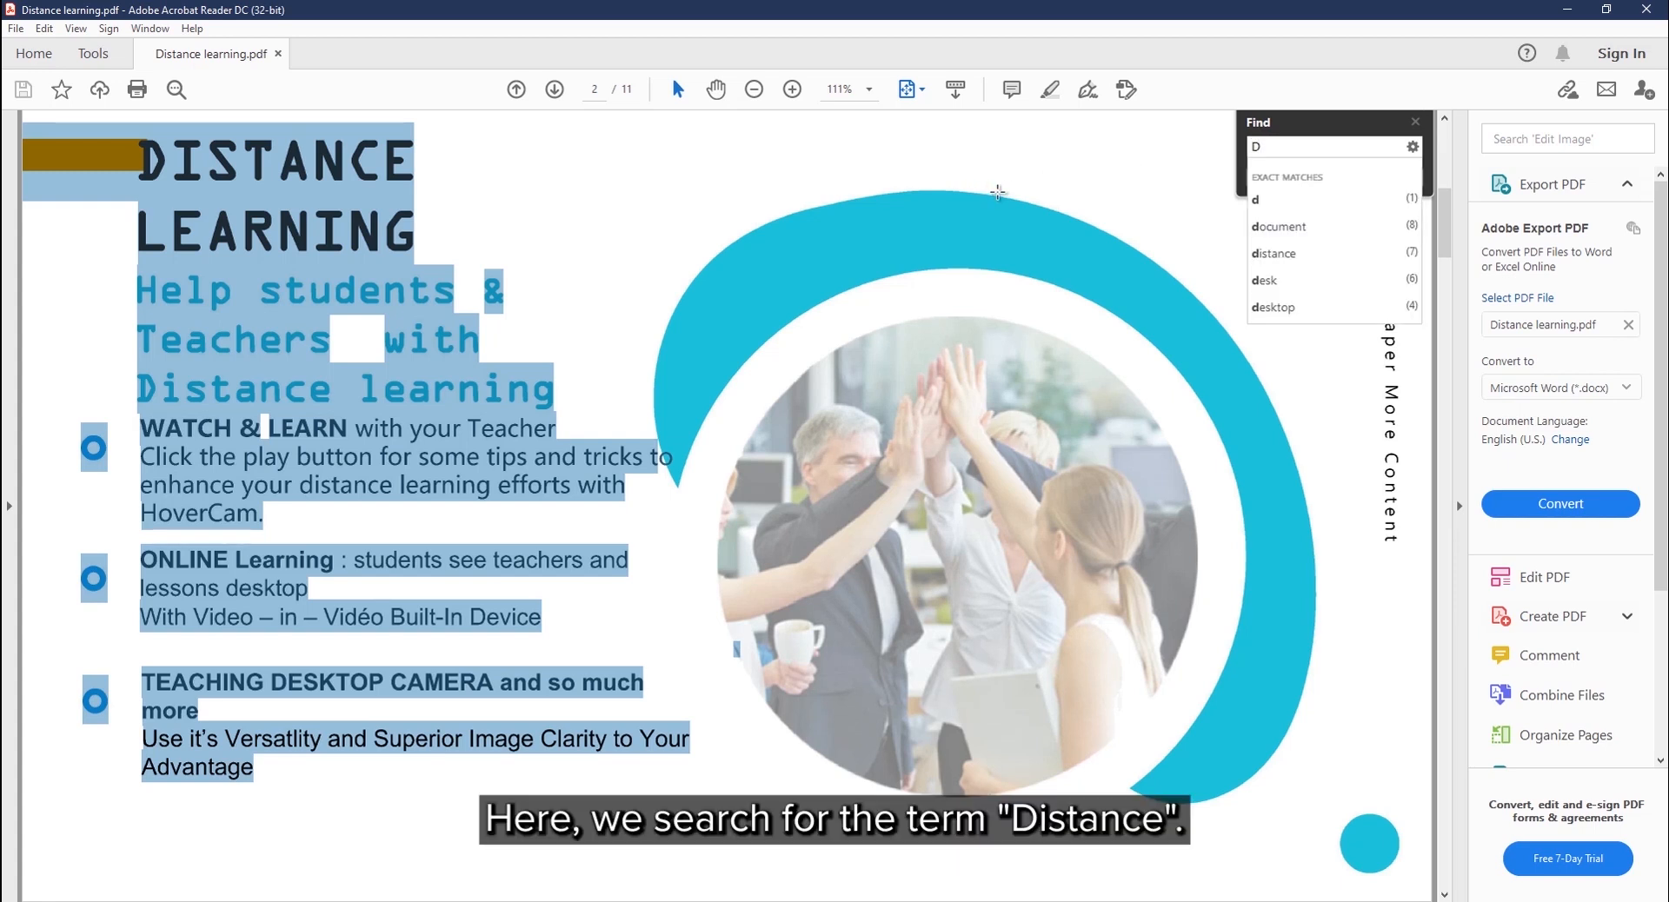
text(istanc)
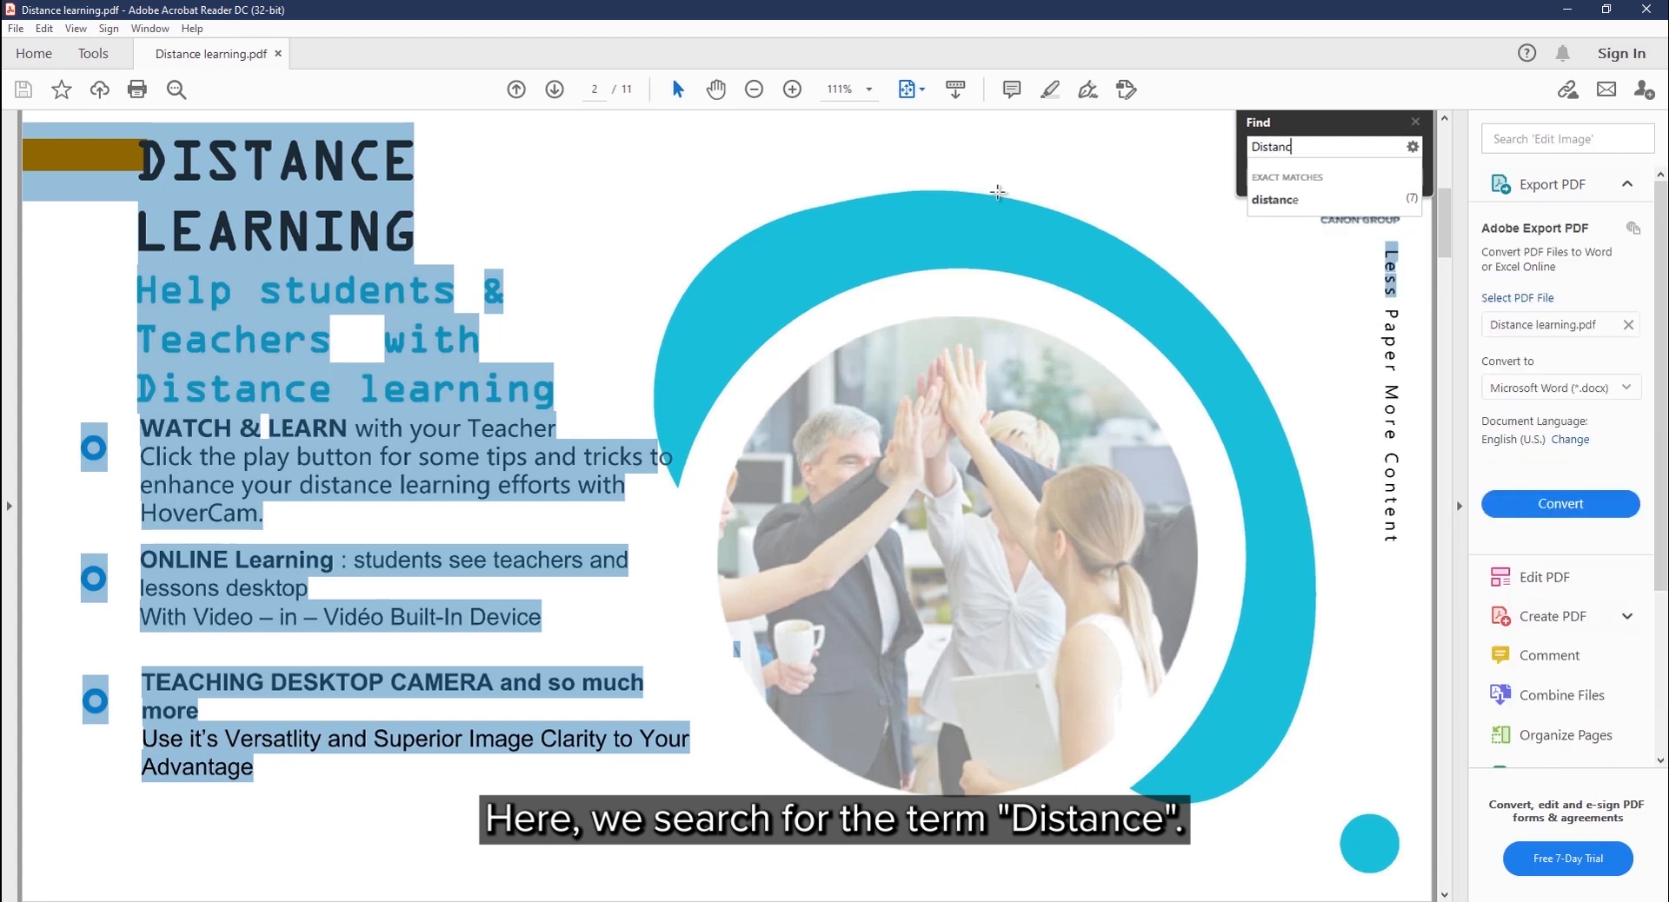
key(enter)
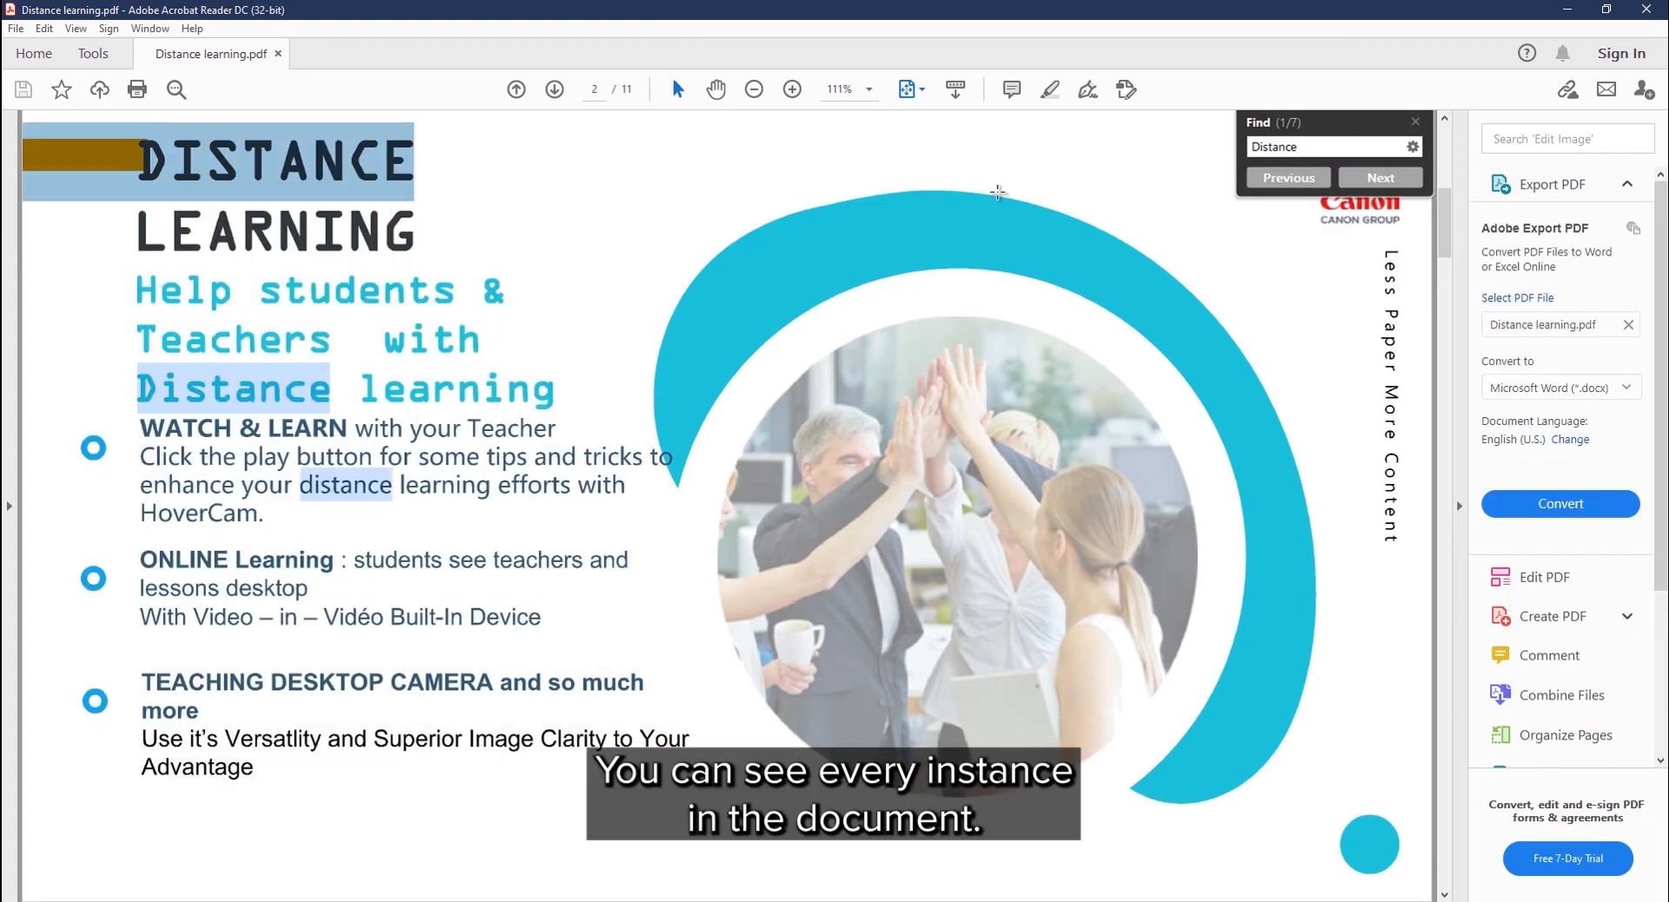
click(1379, 178)
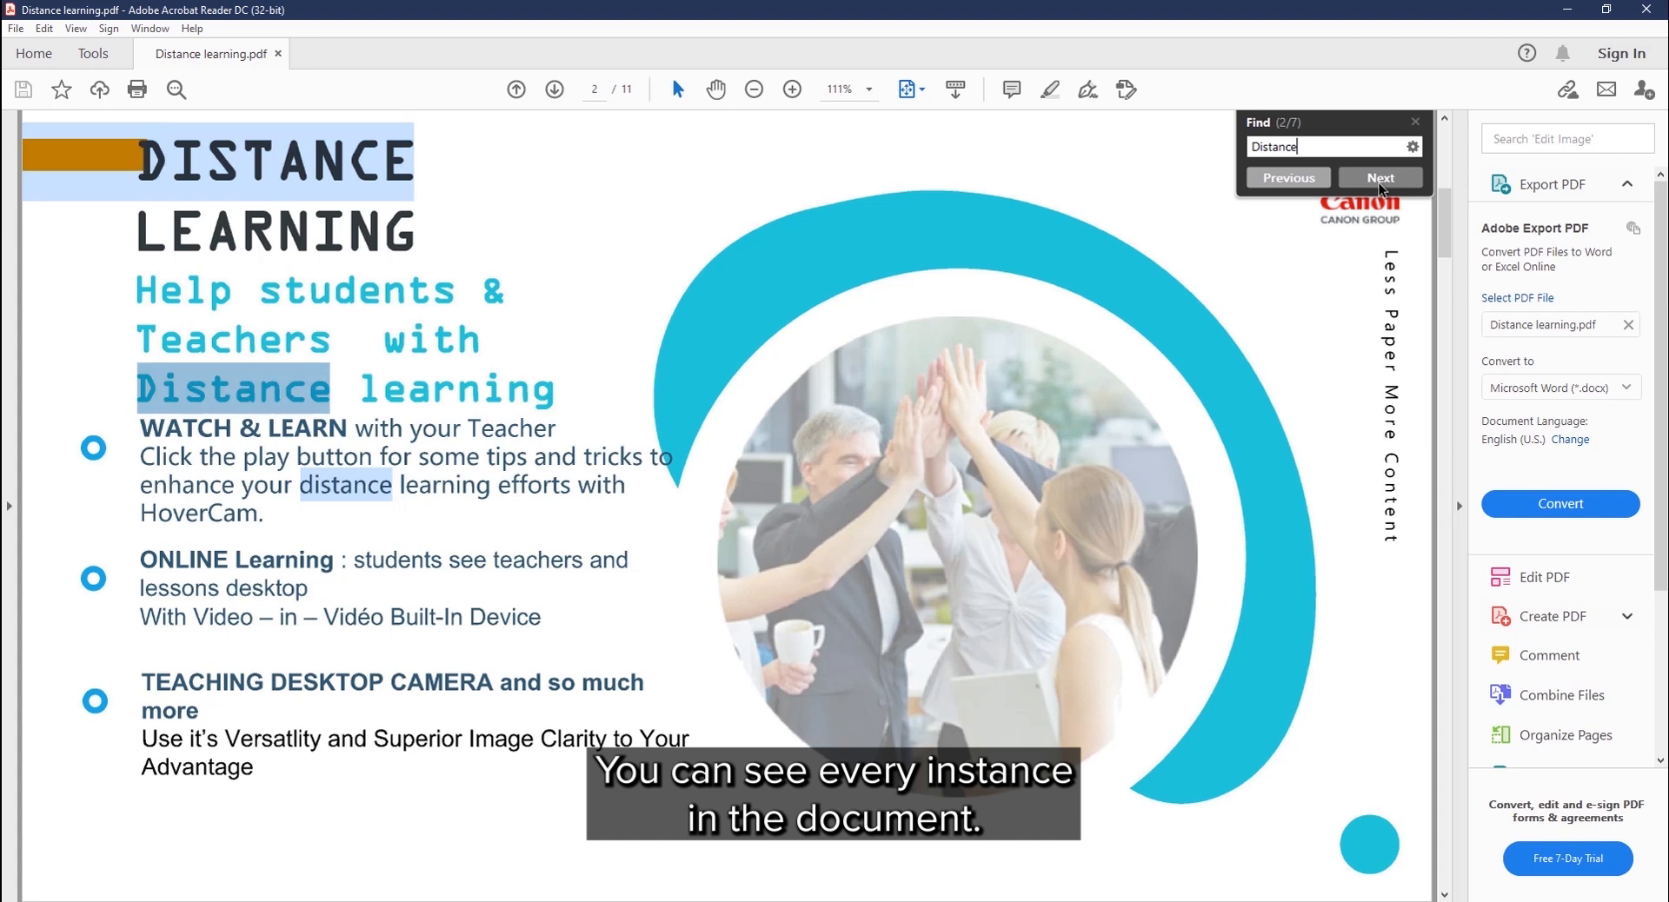
click(1381, 177)
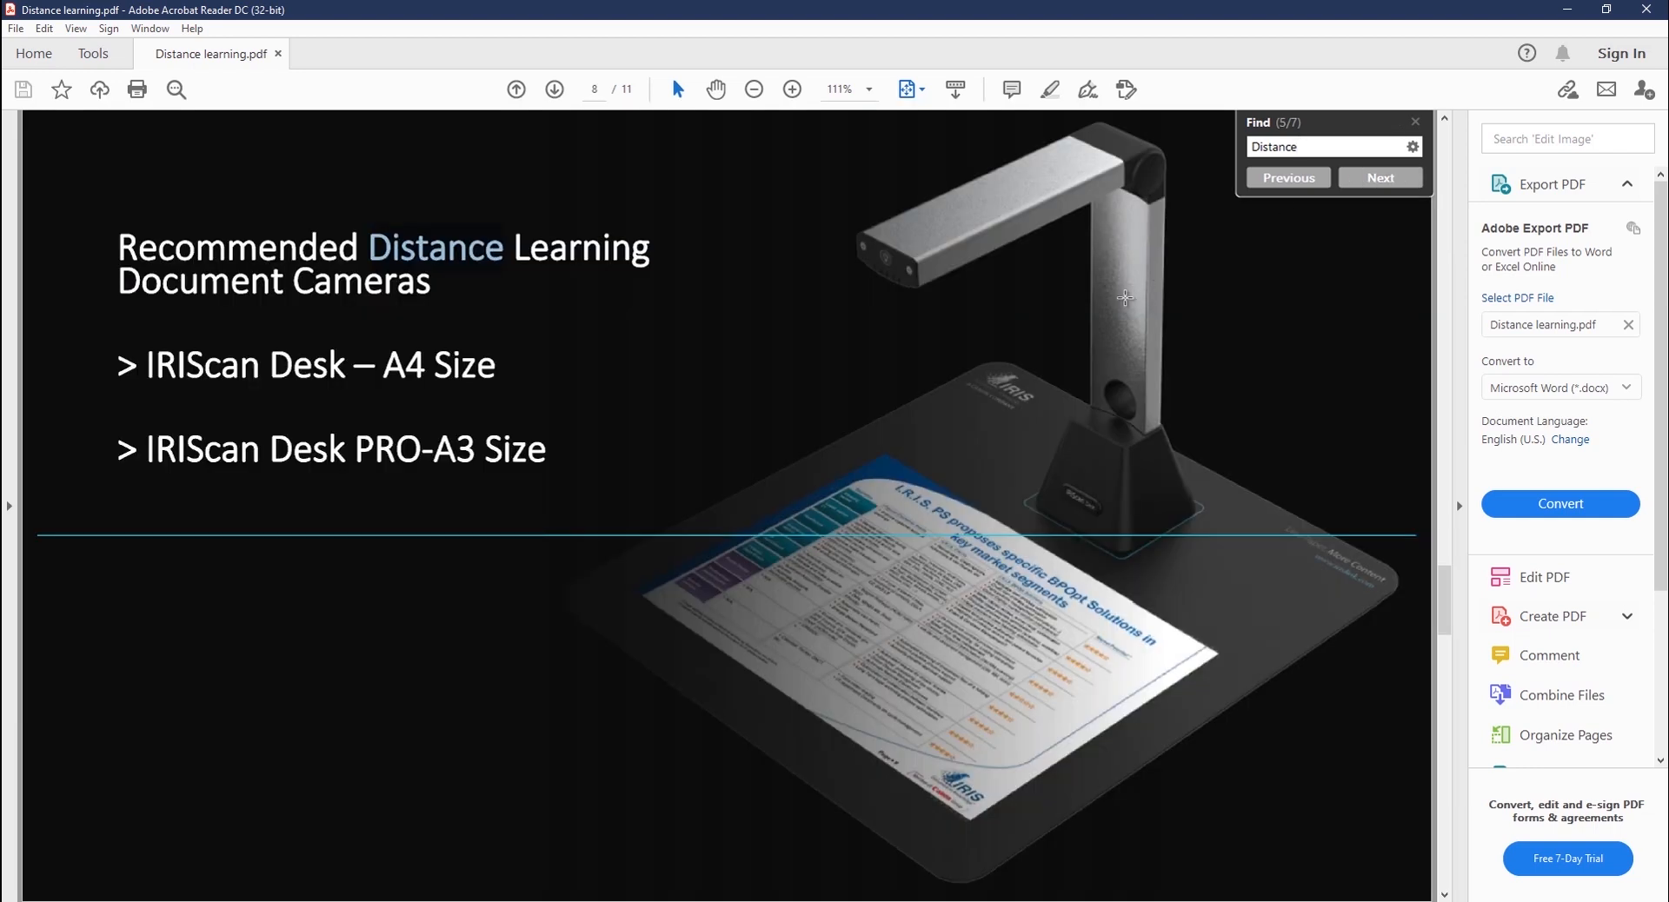
click(1380, 177)
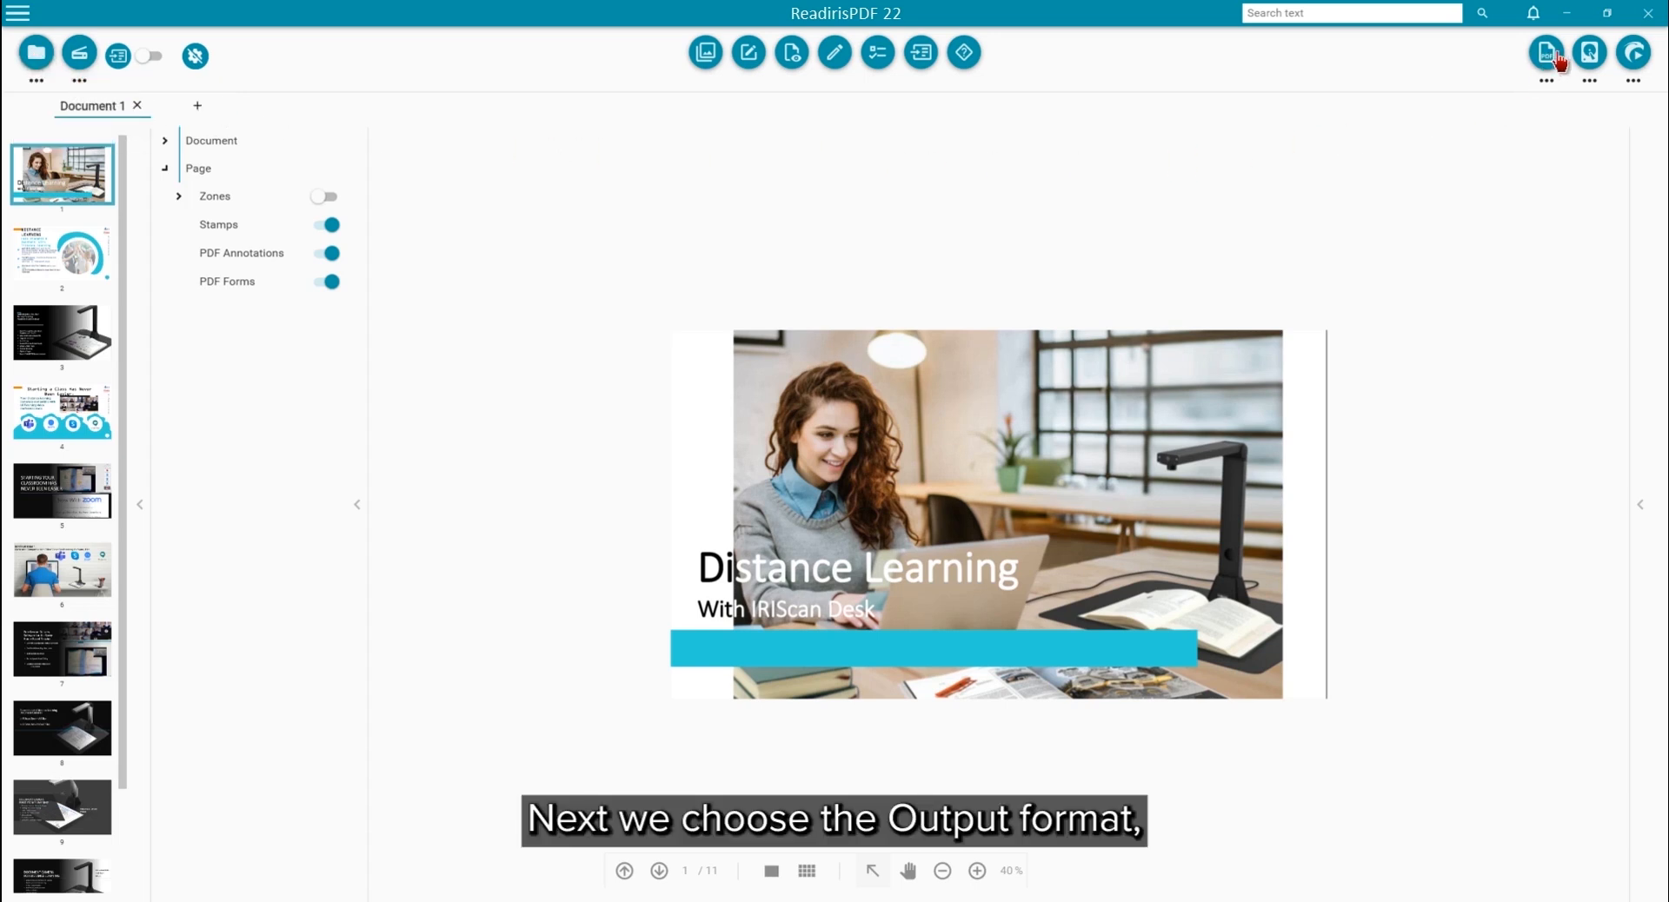
Check the Local destination settings and start saving the presentation to the output folder
click(1547, 52)
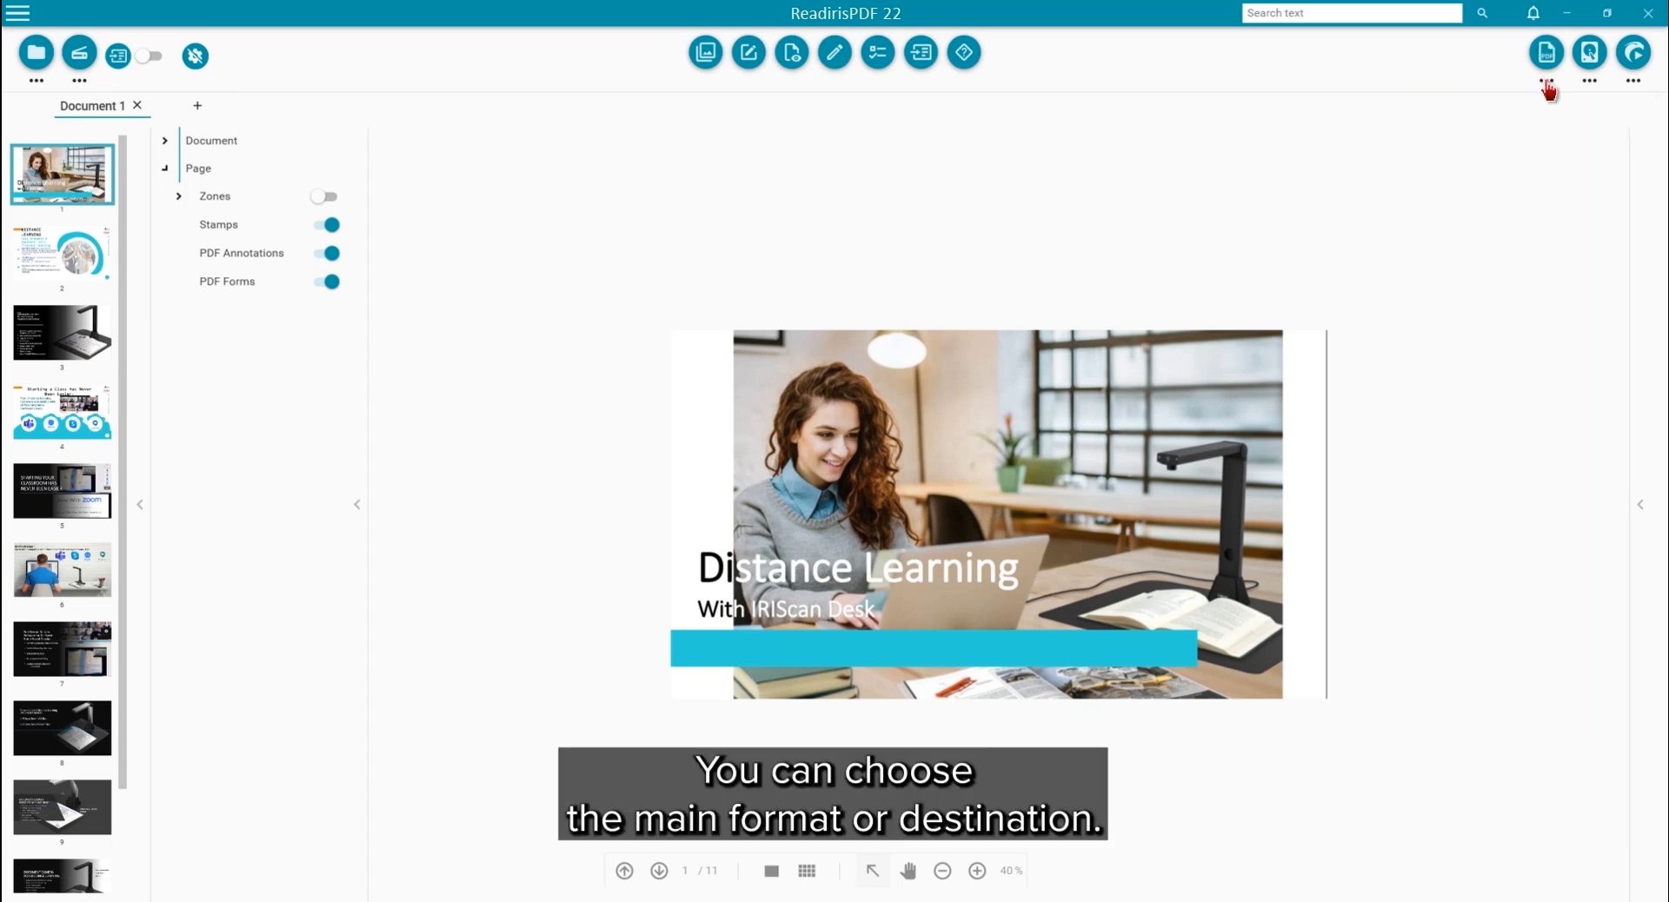
click(1545, 52)
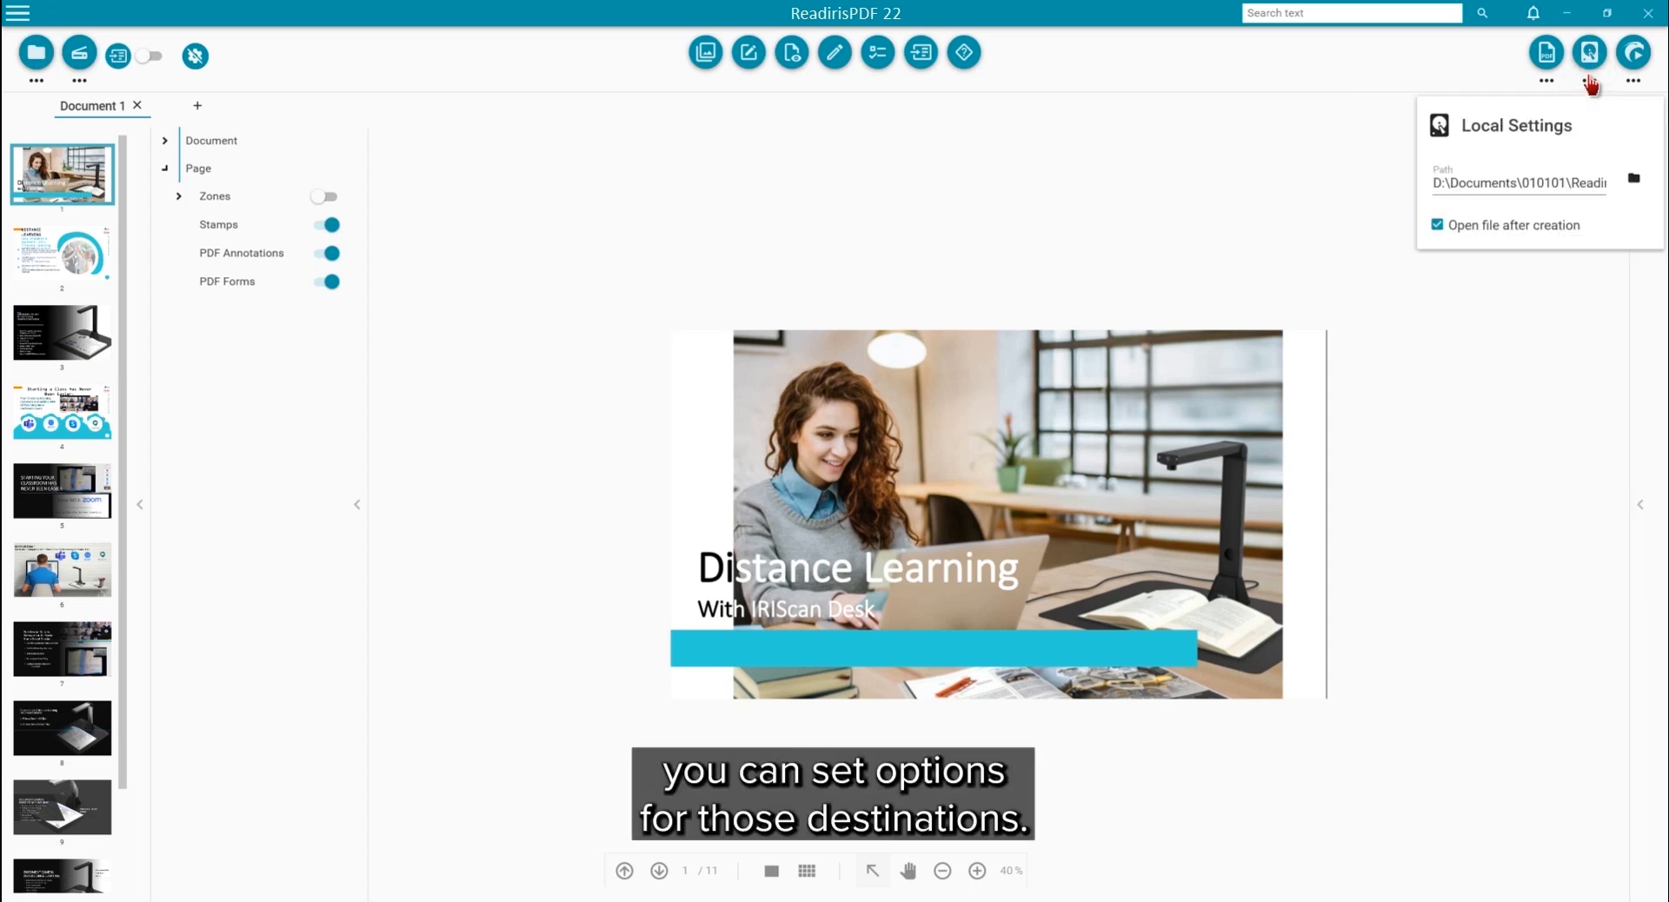
mouse_move(1633, 54)
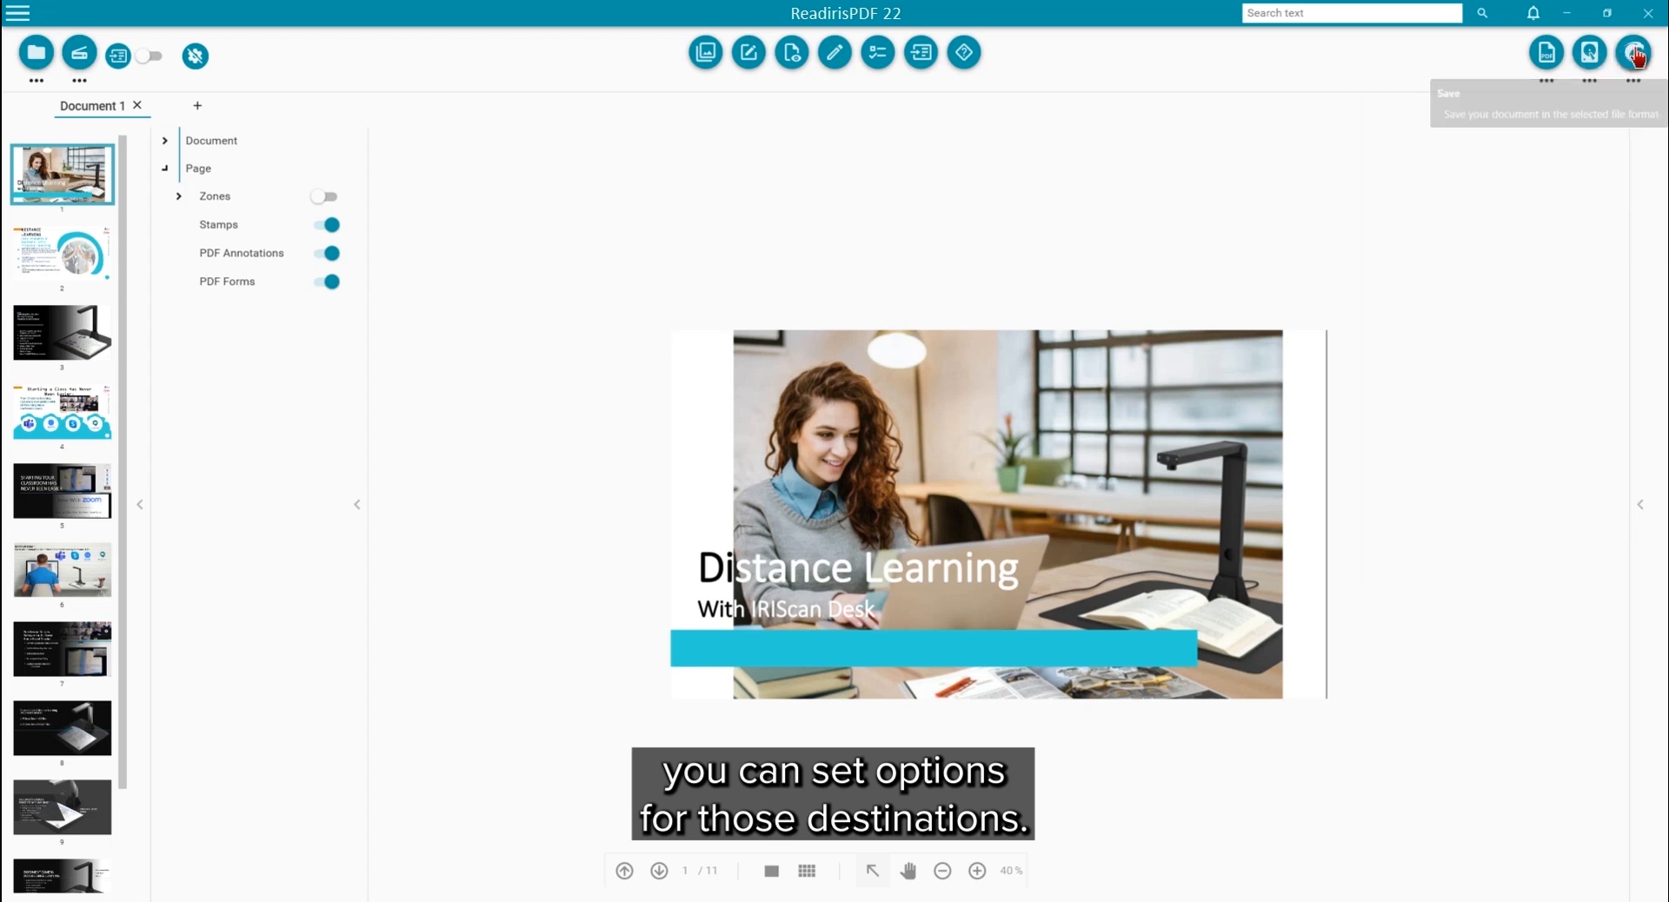
click(1634, 52)
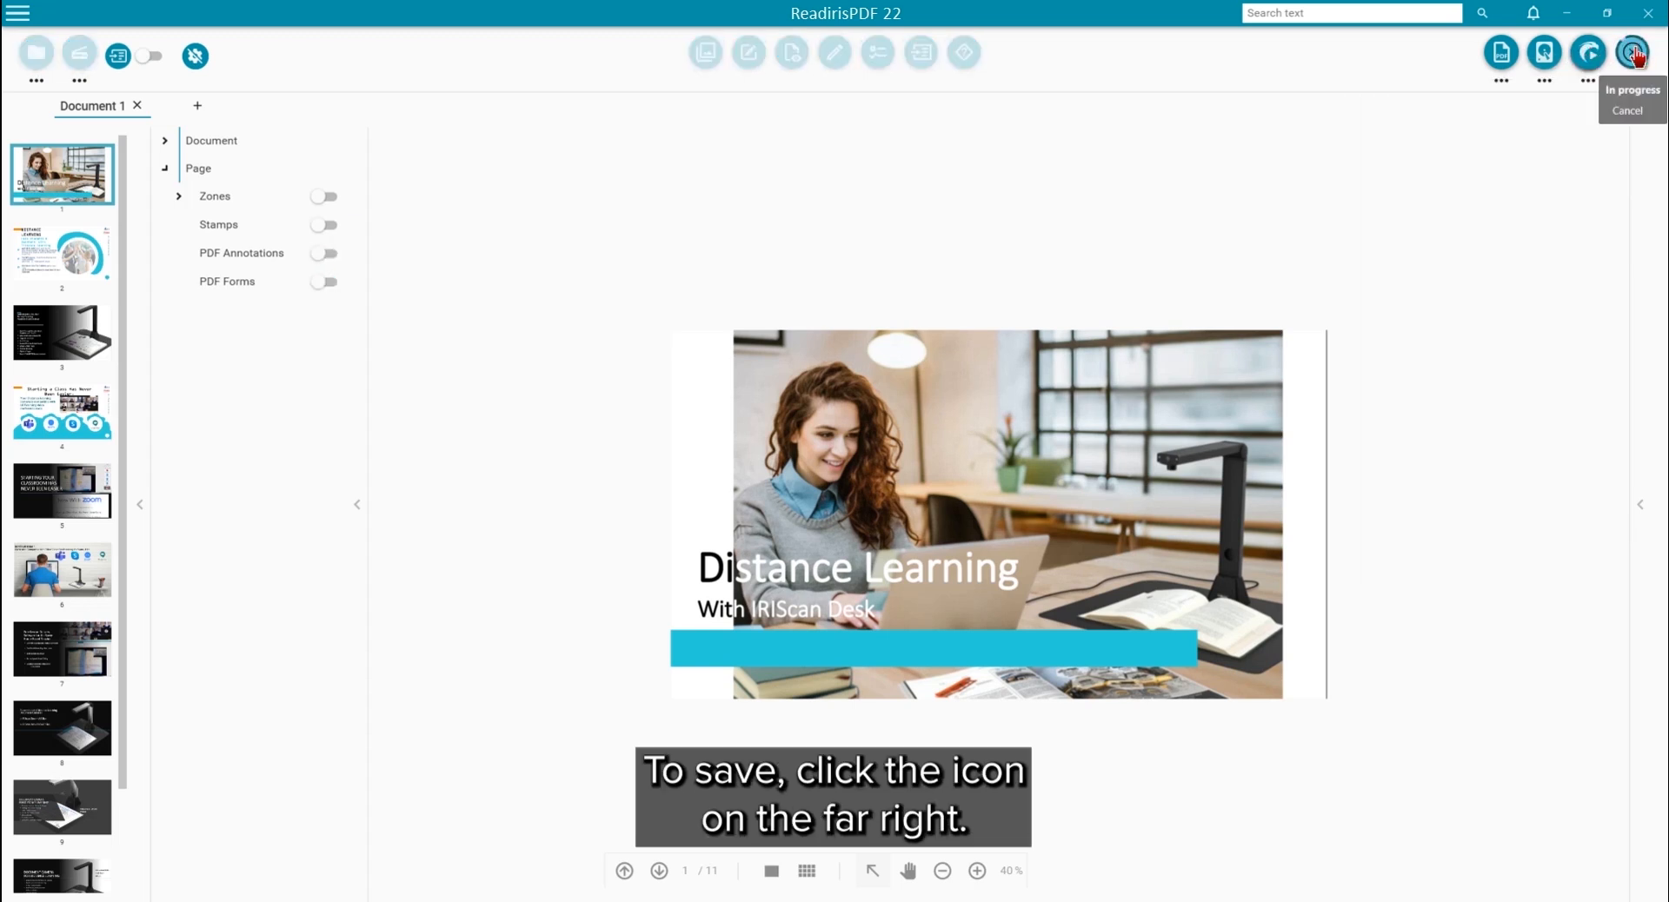